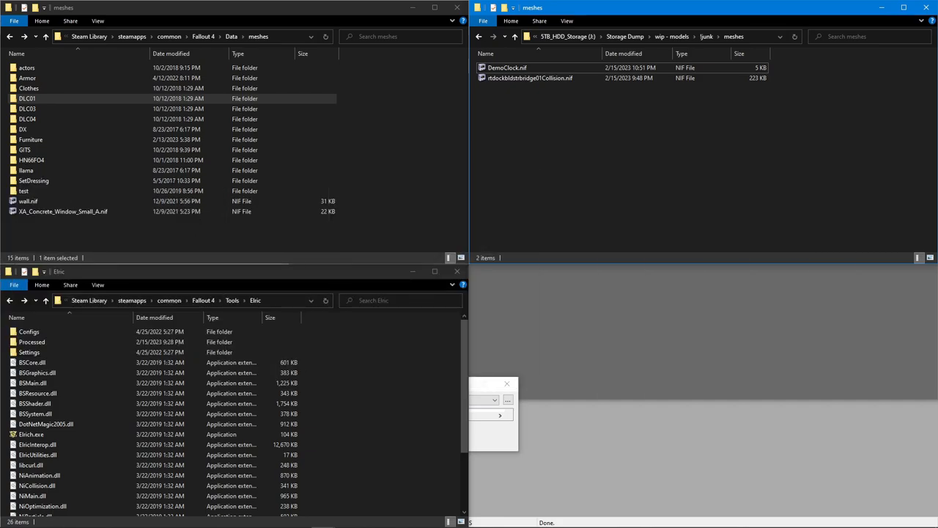
Step: Load DemoClock.nif and expand the root NiNode to its shape, shader and texture blocks
click(508, 67)
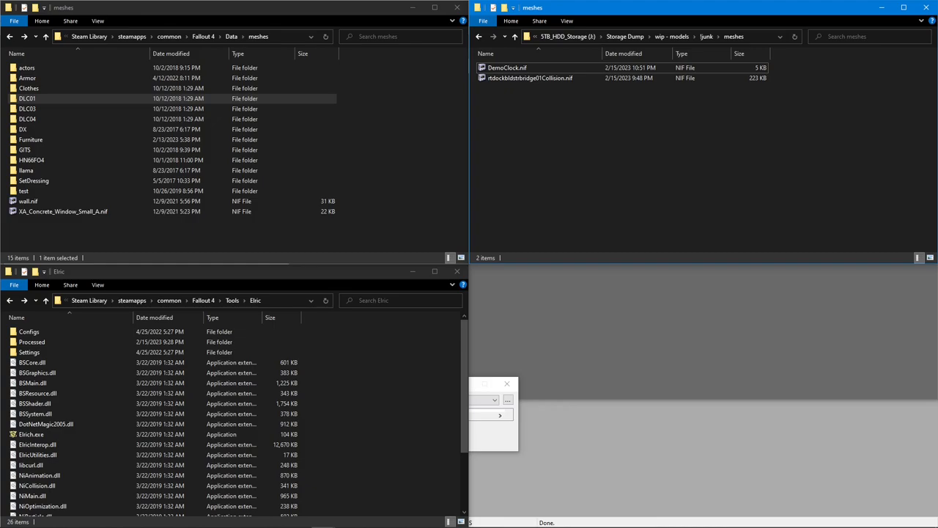
click(507, 67)
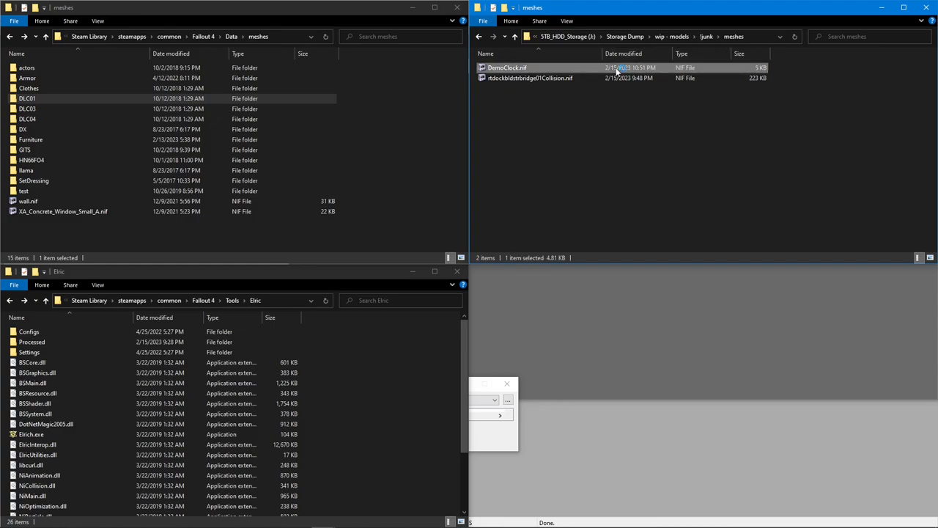
double_click(507, 68)
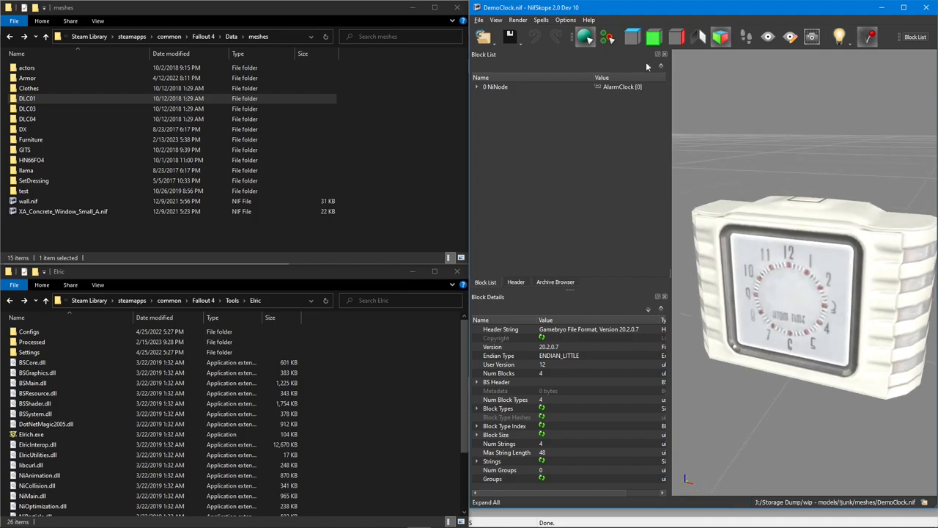
click(478, 87)
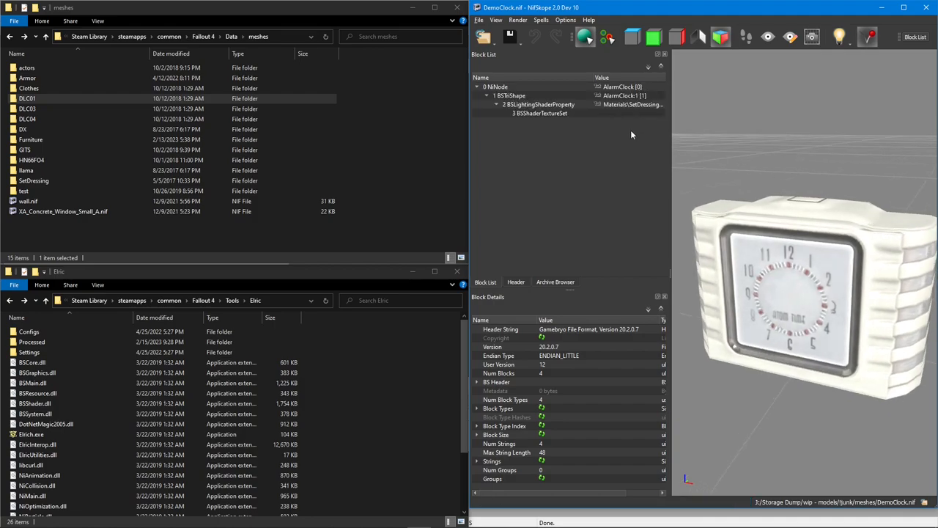
mouse_move(628, 172)
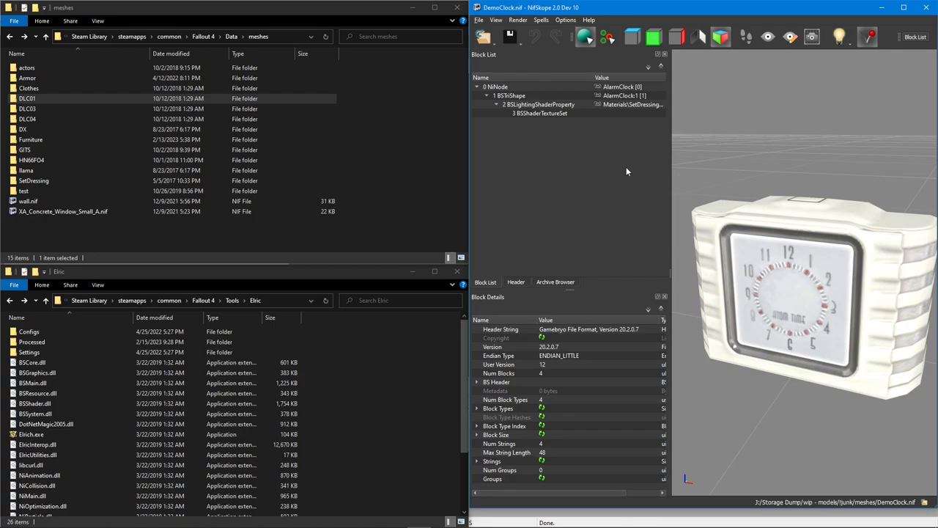
mouse_move(622, 158)
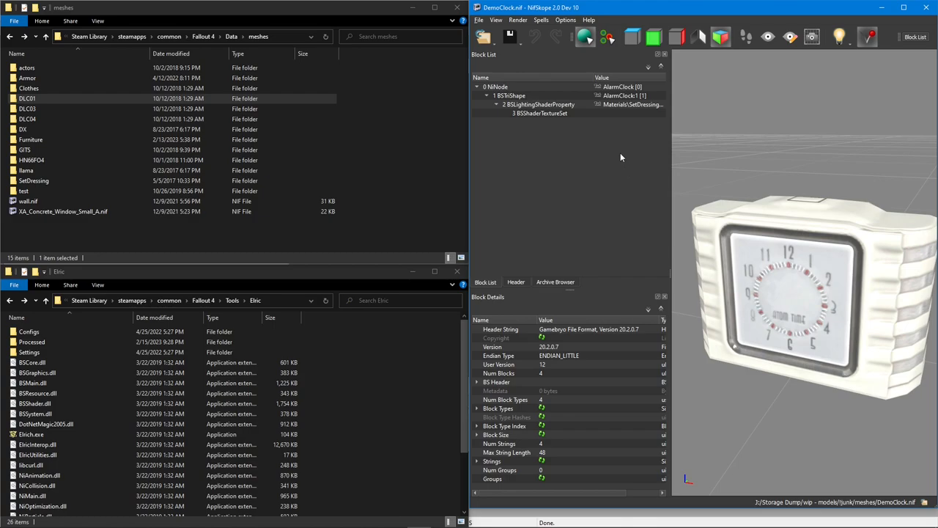
mouse_move(546, 95)
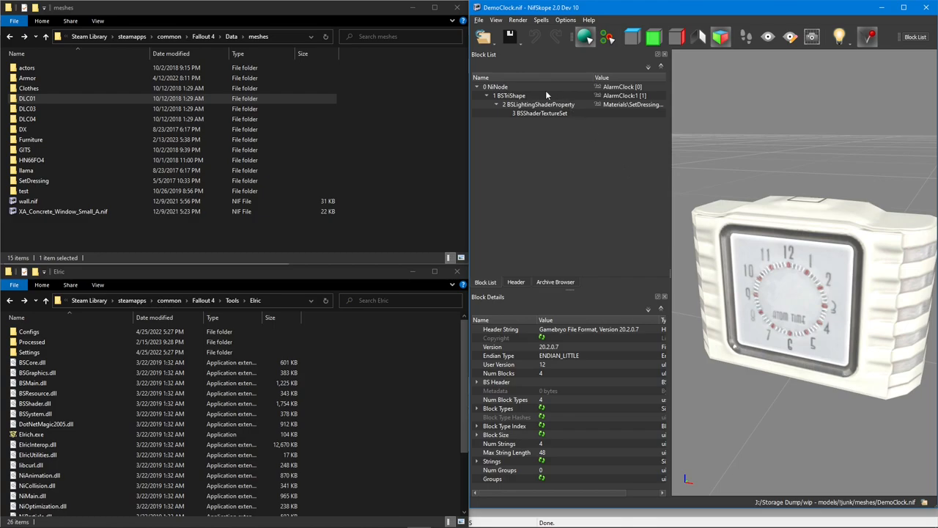
Step: Insert a BSXFlags block on the root with Havok, Dynamic and Articulated ticked (value 194)
right_click(496, 86)
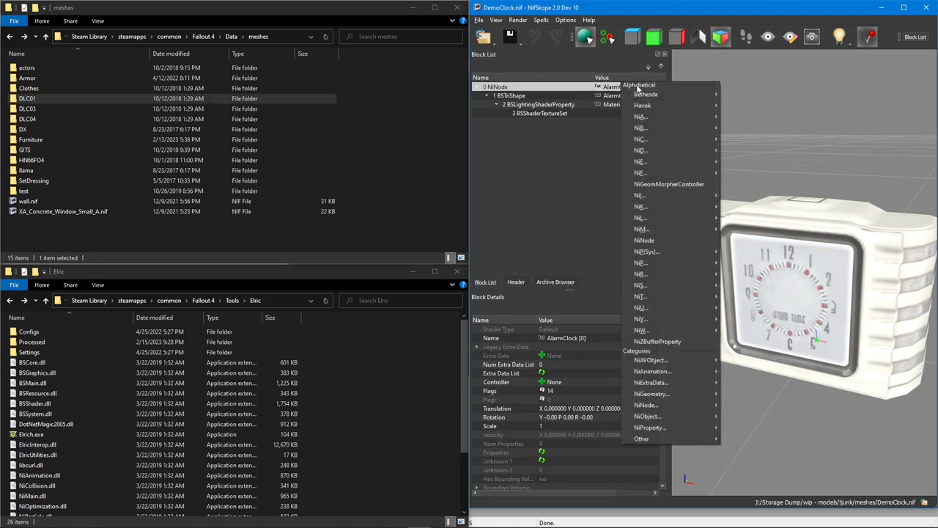
mouse_move(646, 94)
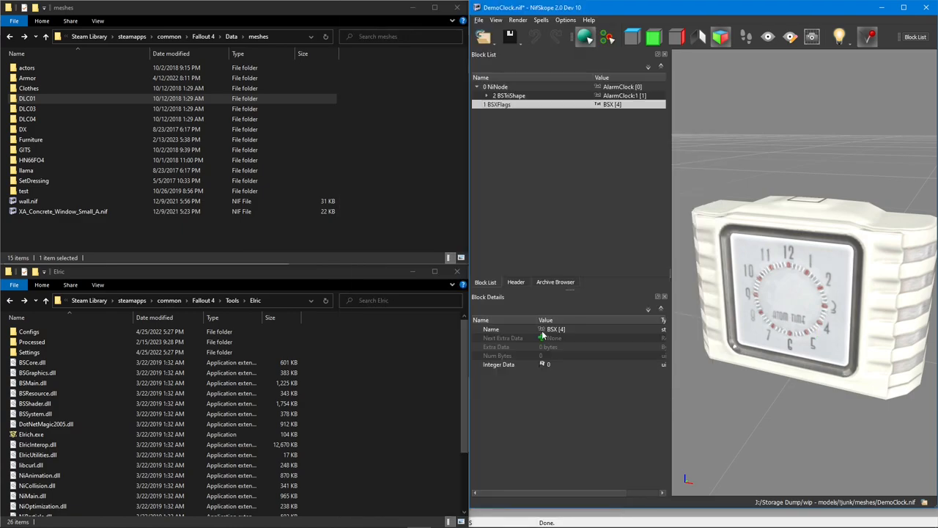
mouse_move(516, 129)
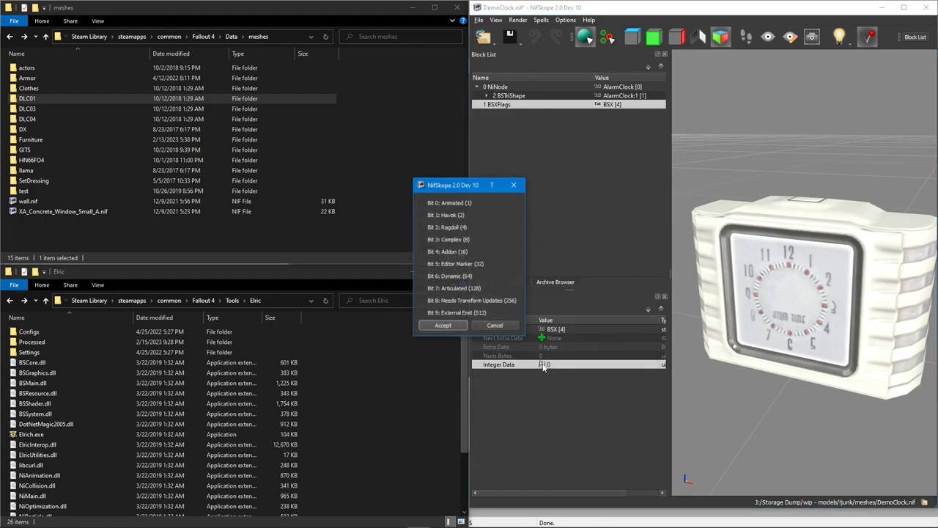
click(446, 214)
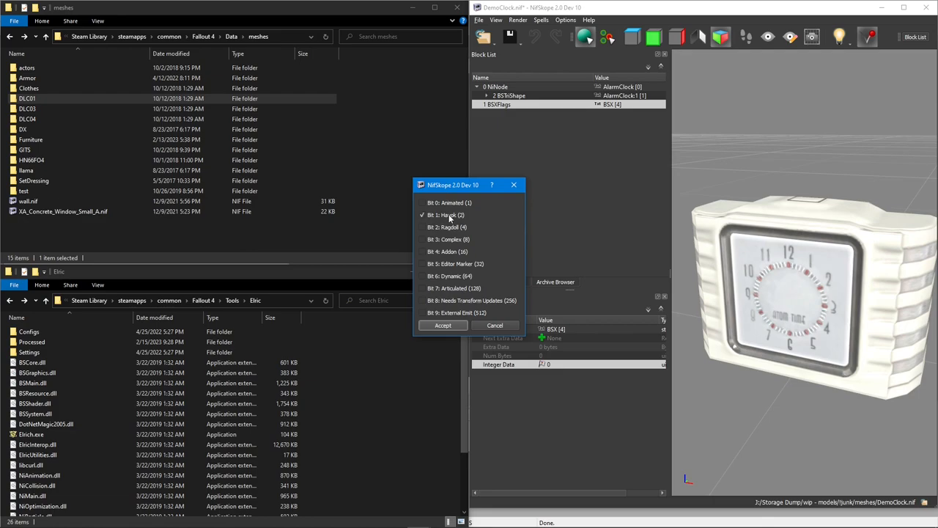
click(422, 276)
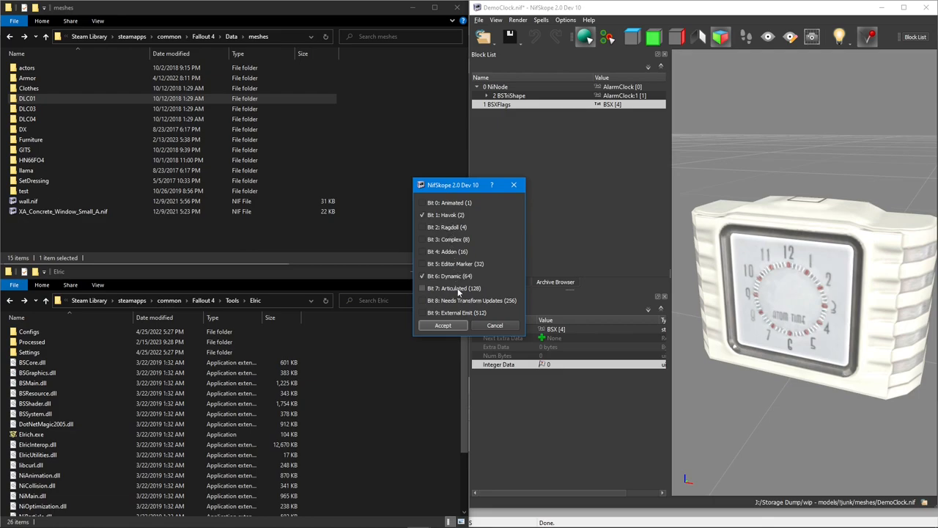
click(422, 287)
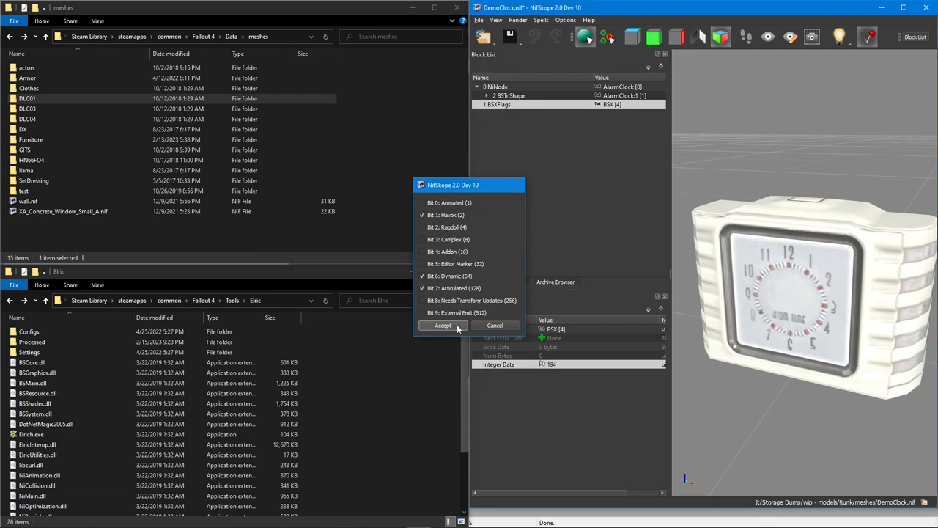
click(442, 325)
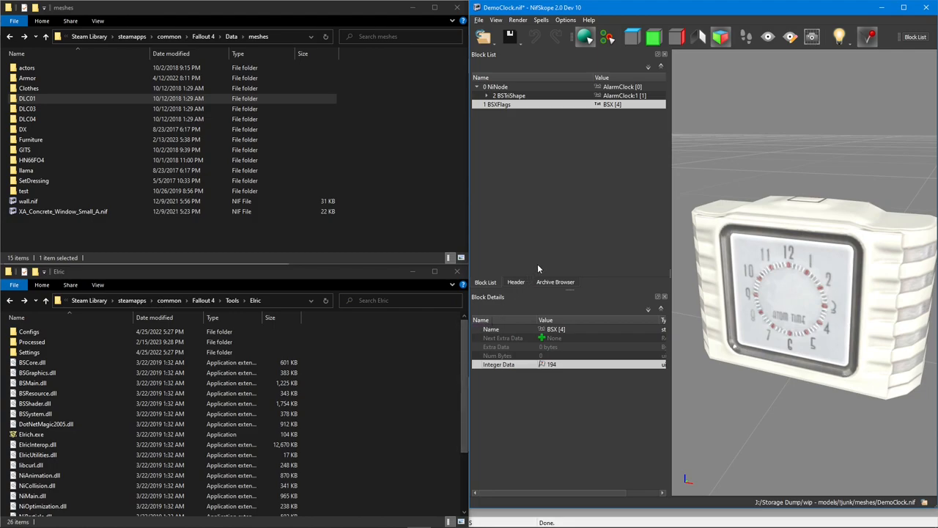
mouse_move(565, 112)
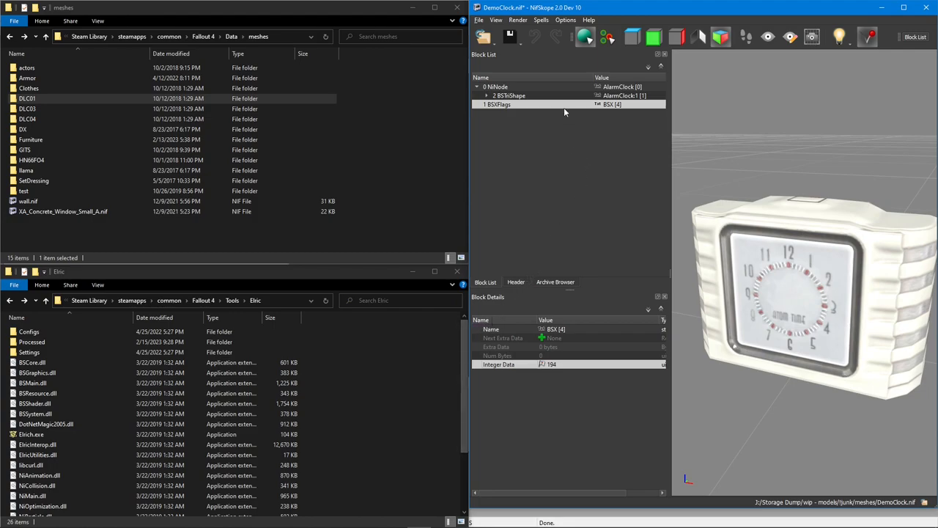
Step: Set the root's Num Extra Data List to 1 and point its entry at BSXFlags
click(497, 86)
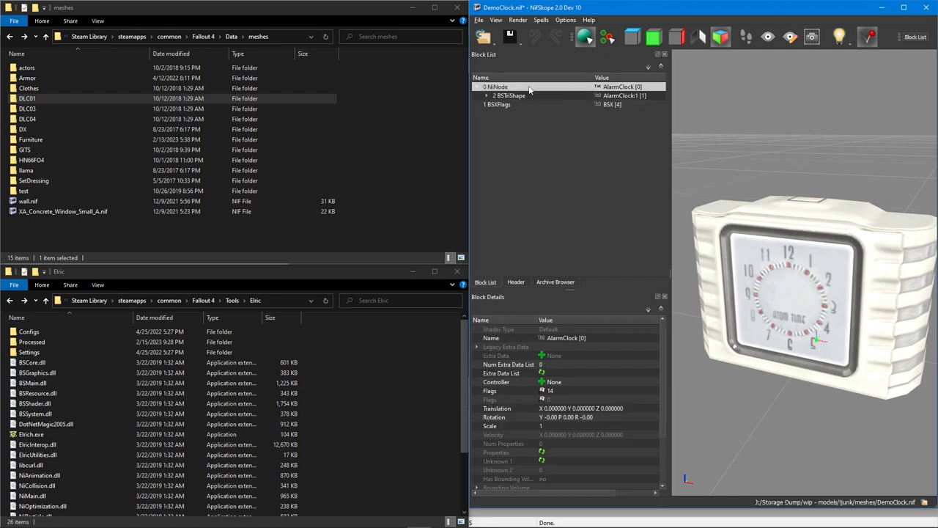
mouse_move(541, 90)
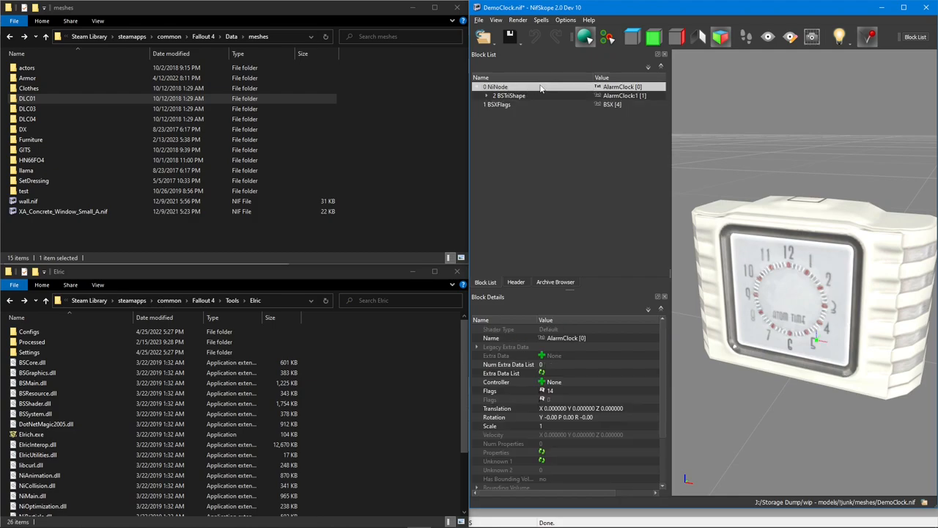
mouse_move(575, 356)
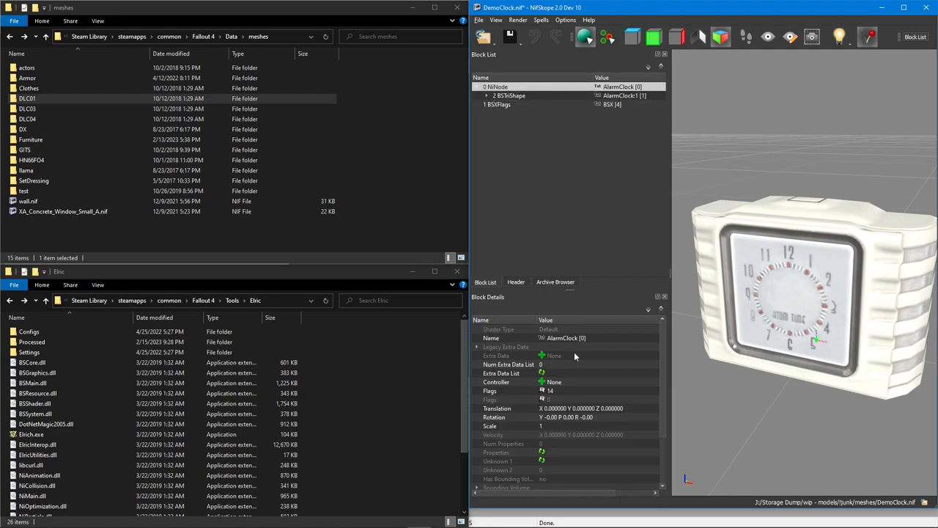
mouse_move(560, 370)
text(1)
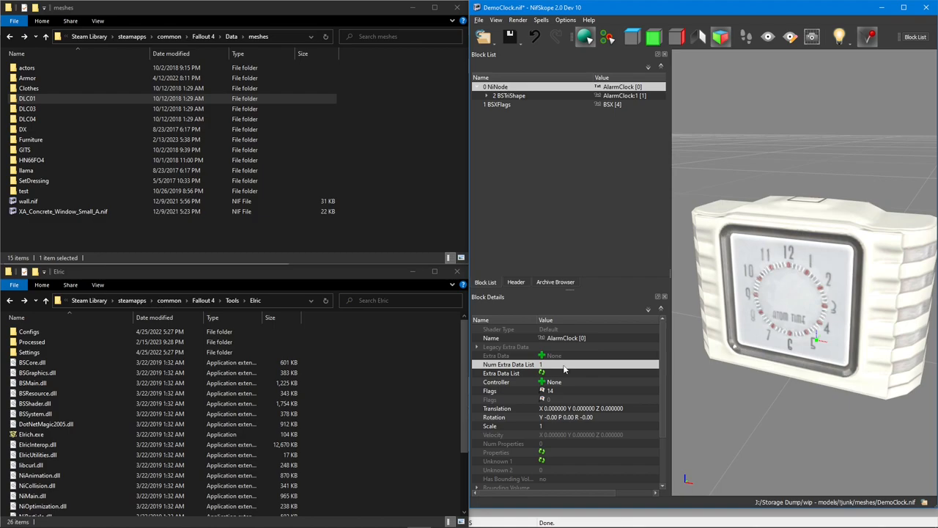
mouse_move(554, 373)
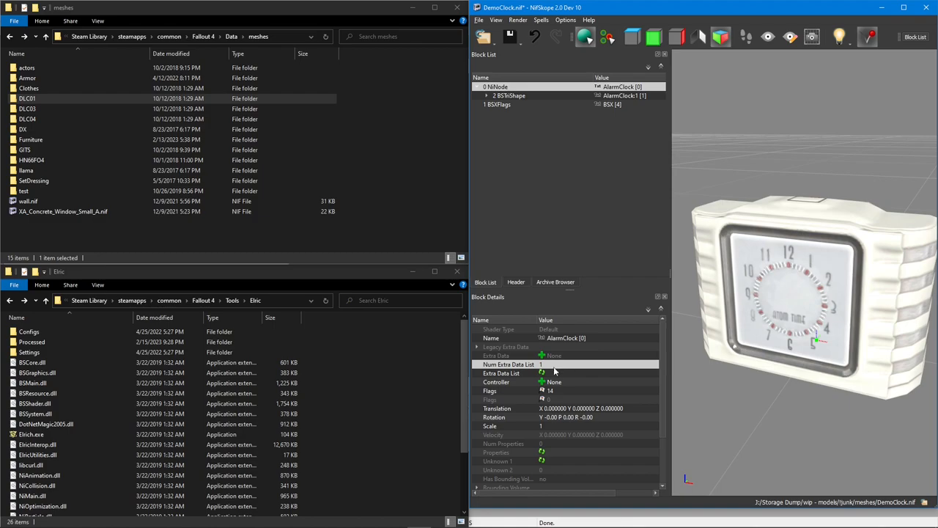
click(501, 374)
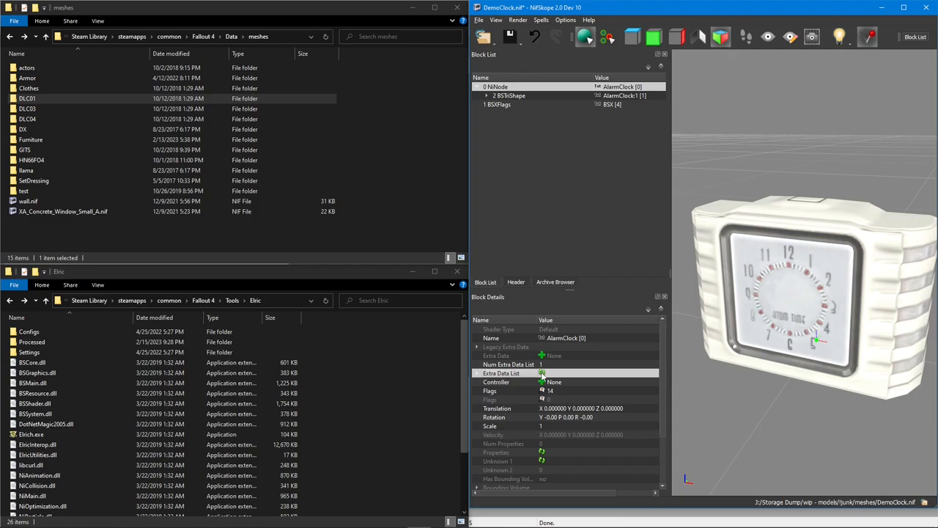
click(478, 374)
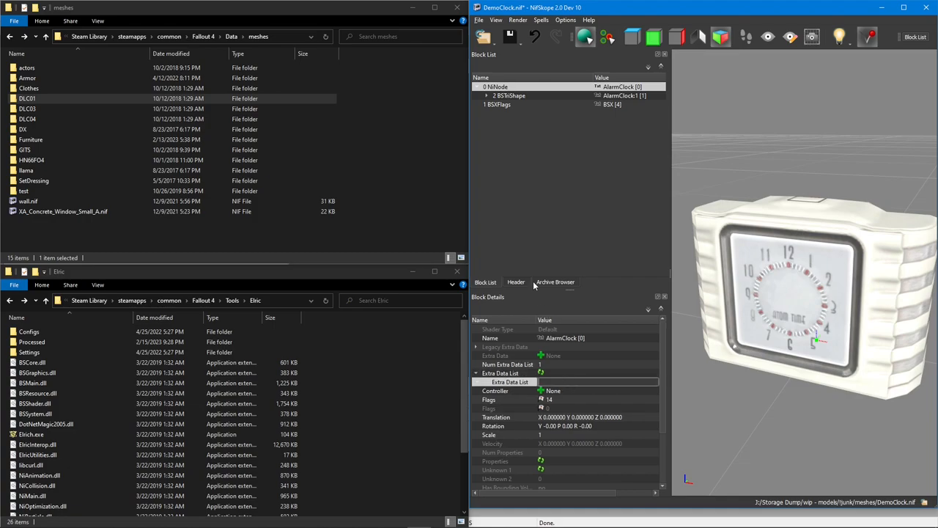
click(497, 105)
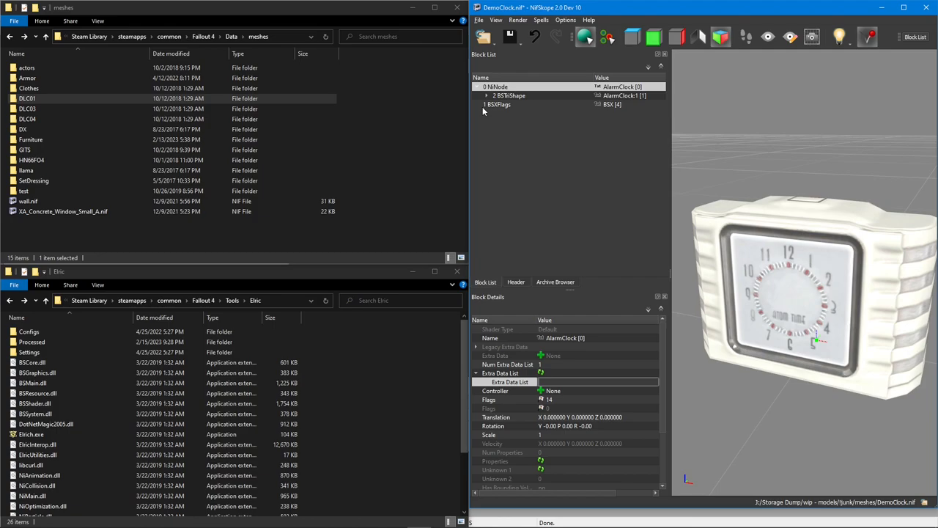
mouse_move(499, 104)
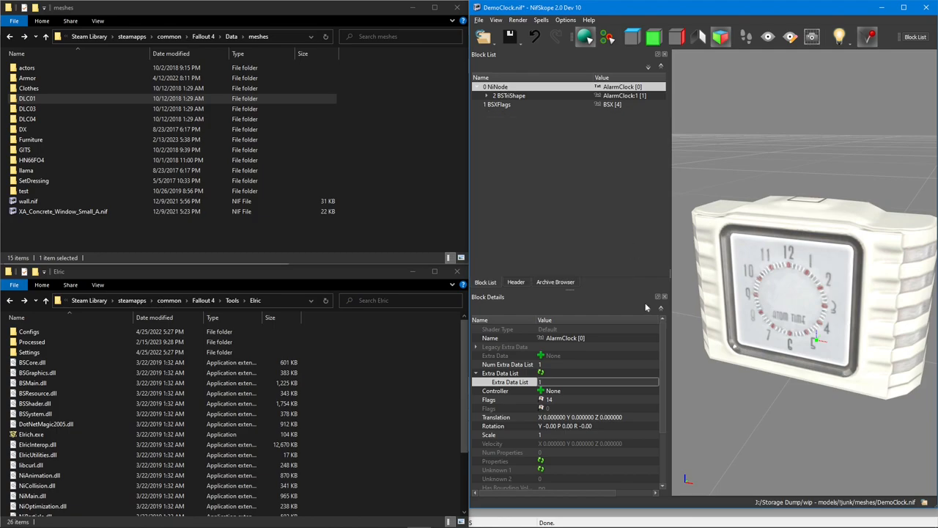
click(557, 381)
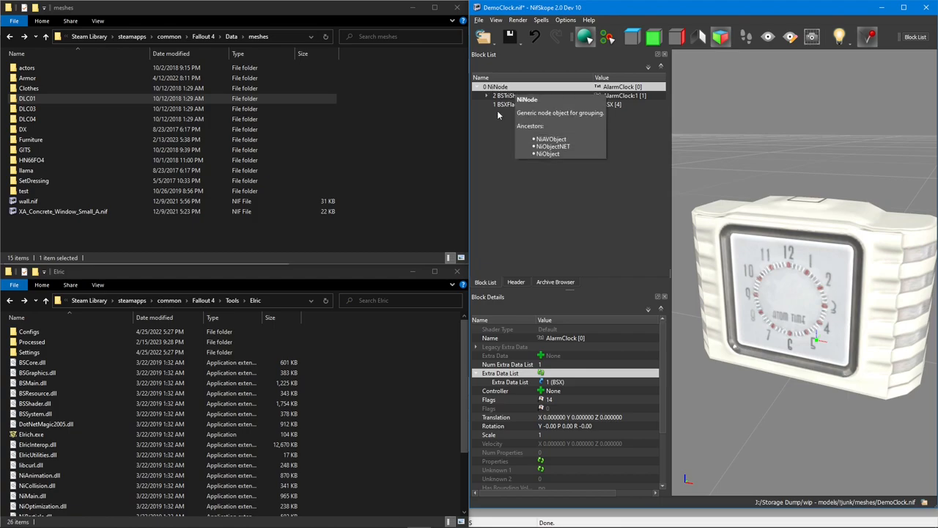
mouse_move(506, 148)
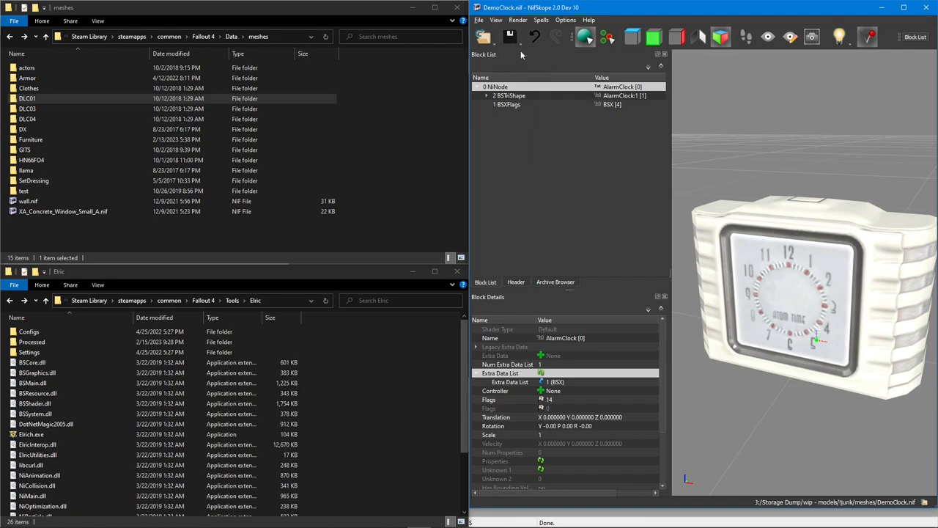
mouse_move(594, 178)
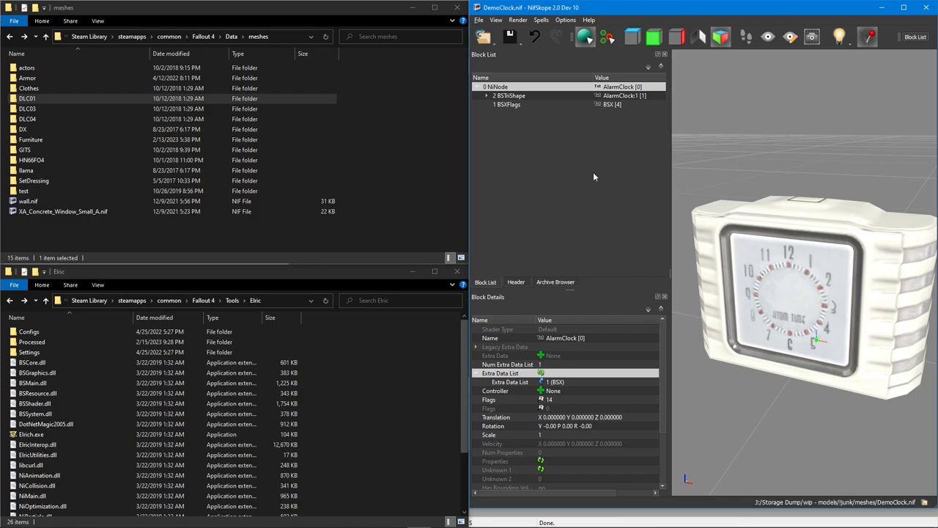
mouse_move(718, 234)
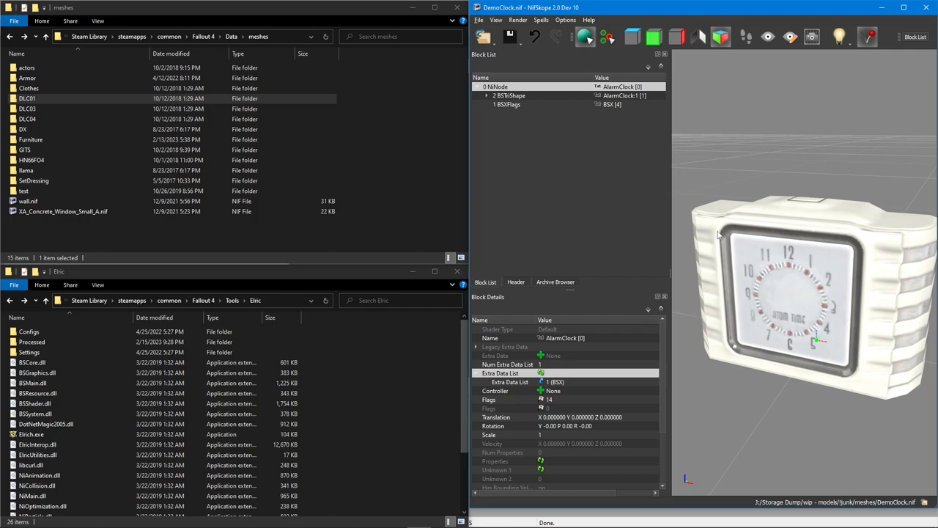
mouse_move(752, 270)
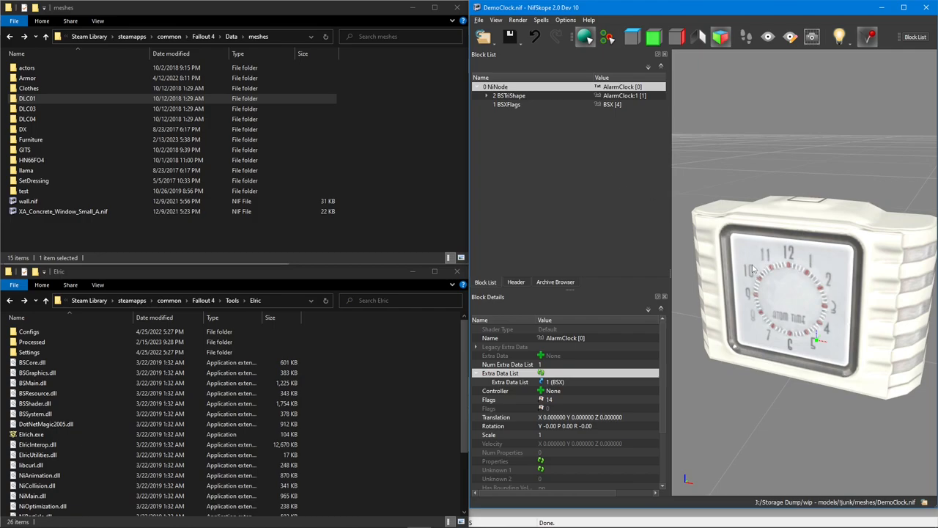
Step: Create a Havok convex shape for the clock with roundoff 0.150 and radius 0.0500
right_click(810, 286)
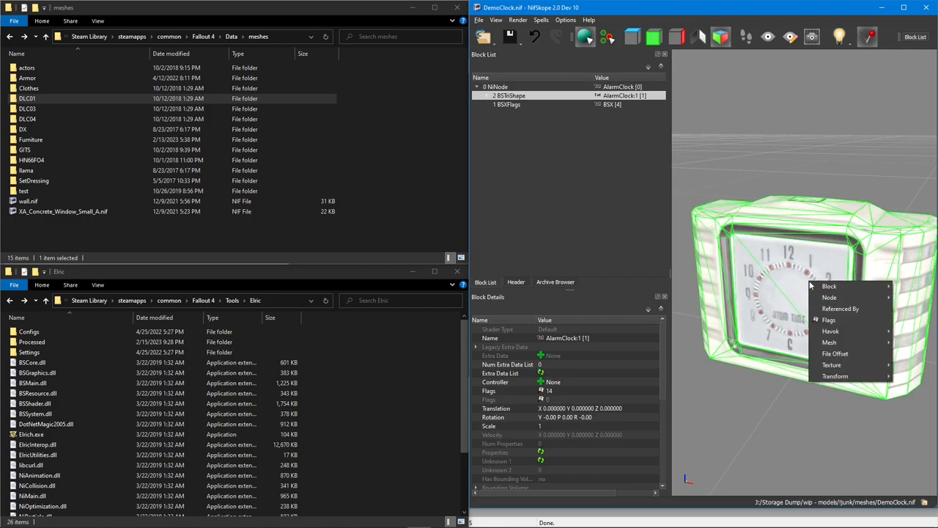
mouse_move(830, 332)
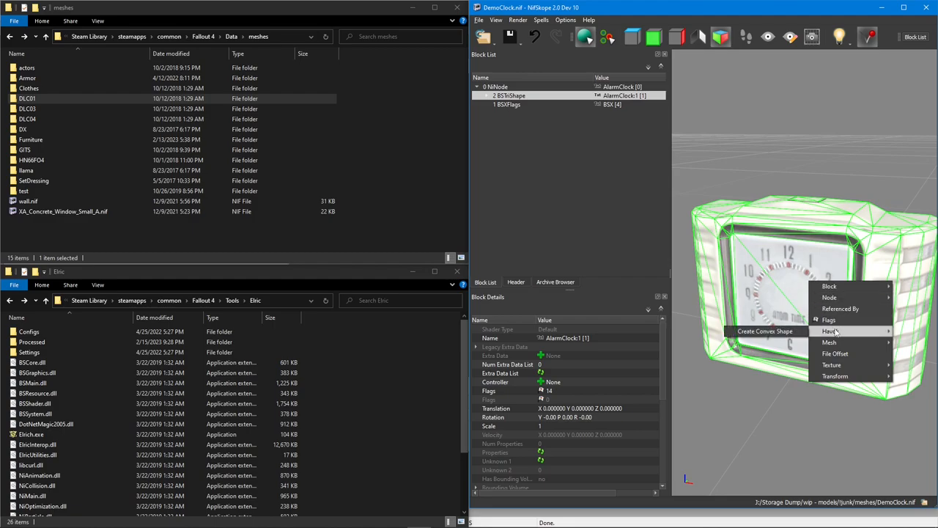
click(765, 331)
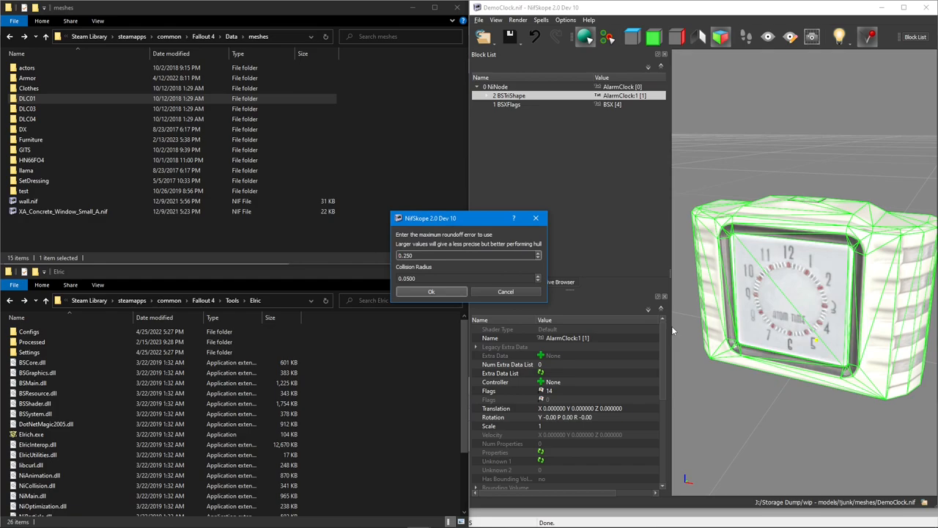
mouse_move(624, 324)
text(0.150)
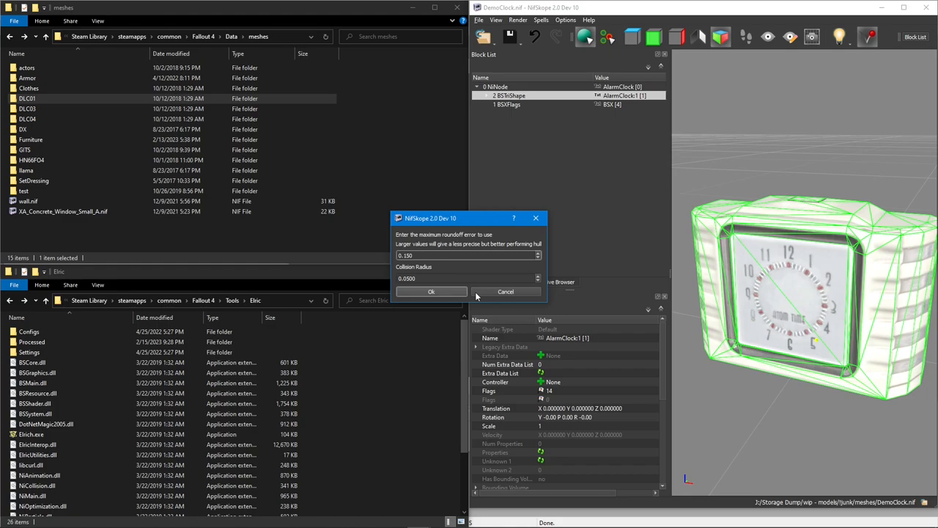
click(431, 291)
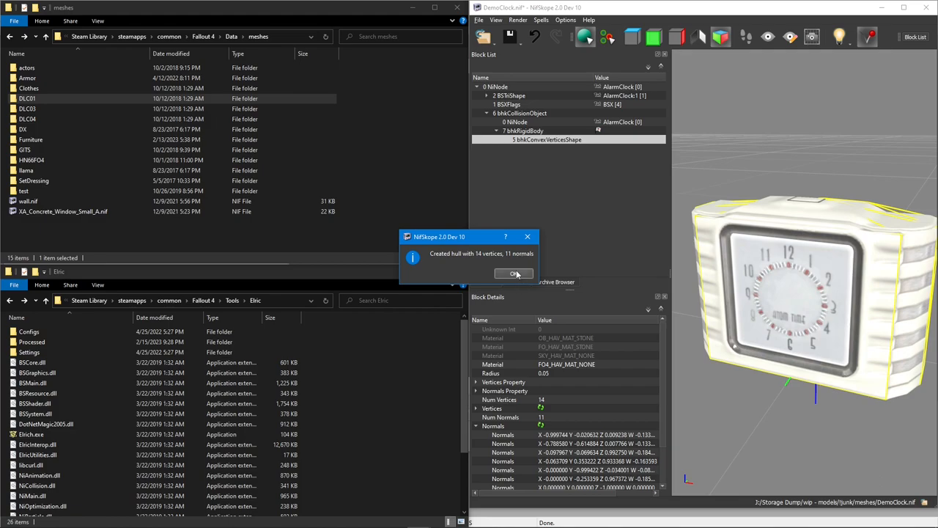
Step: Change the bhkConvexVerticesShape material from none to a FO4_HAV_MAT_METAL entry
click(515, 274)
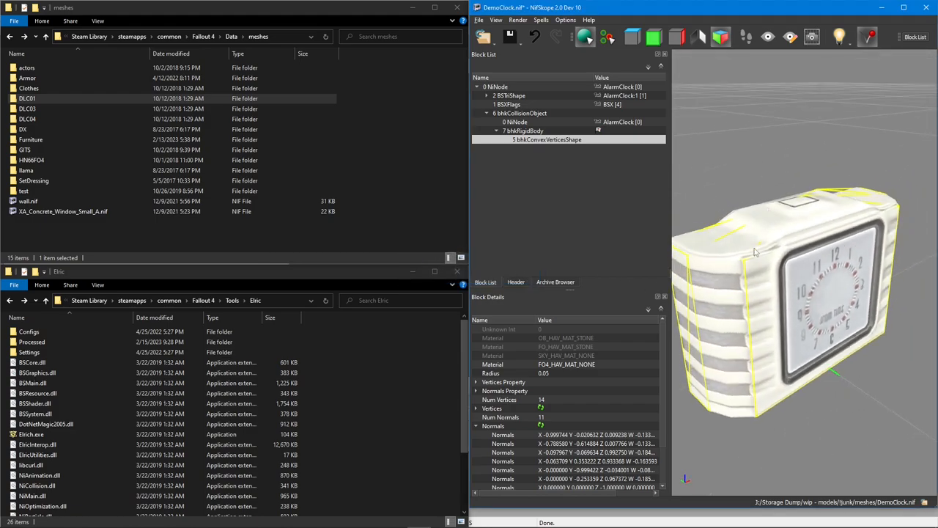
drag(755, 253, 792, 296)
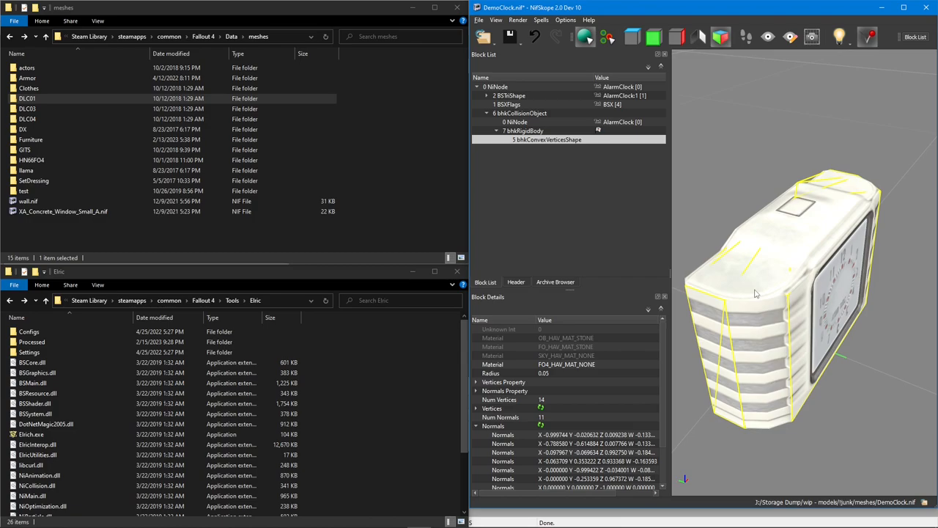
mouse_move(581, 372)
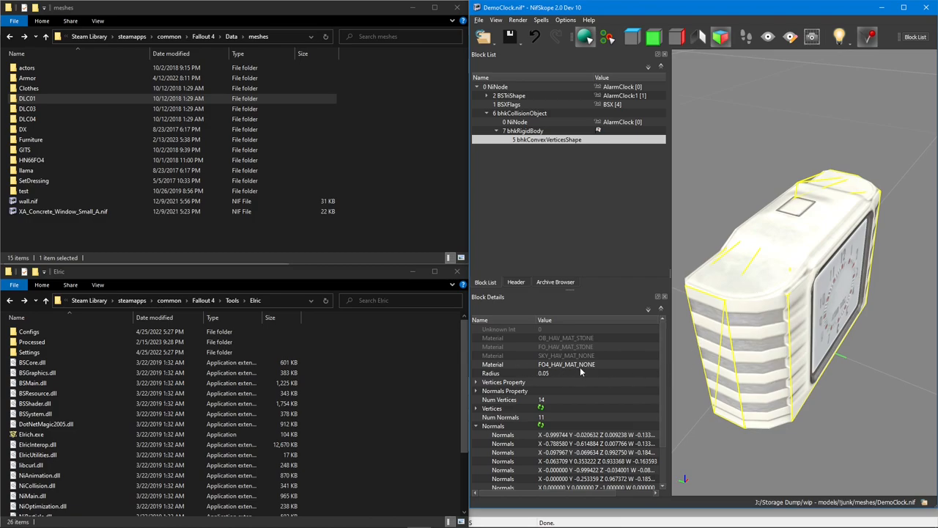
click(580, 364)
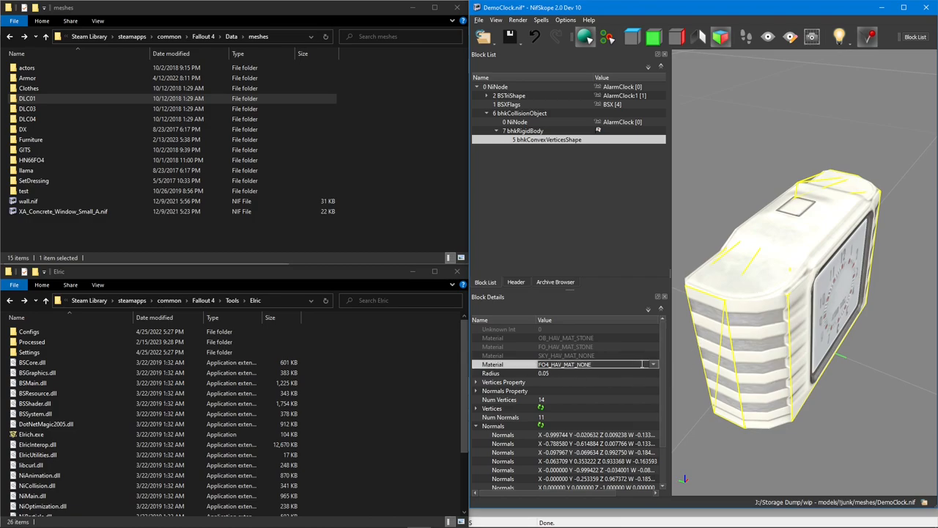
click(651, 364)
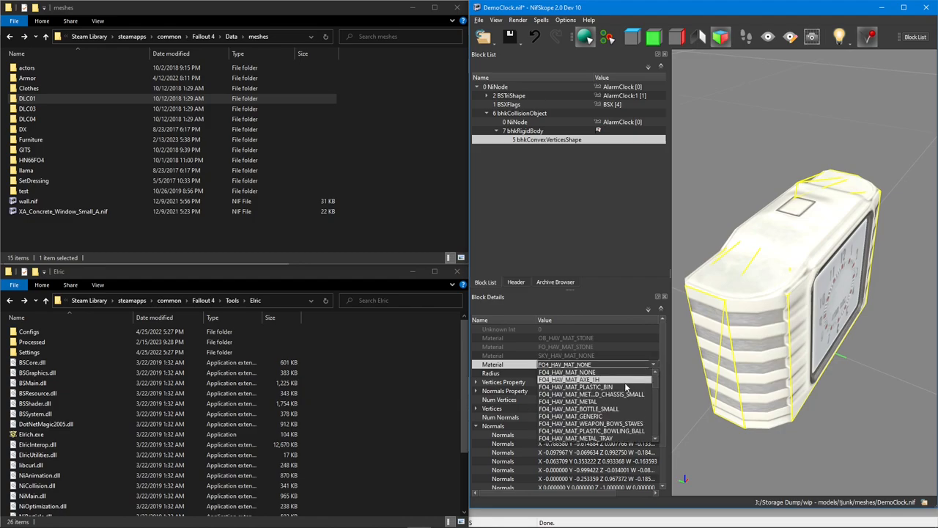
click(571, 401)
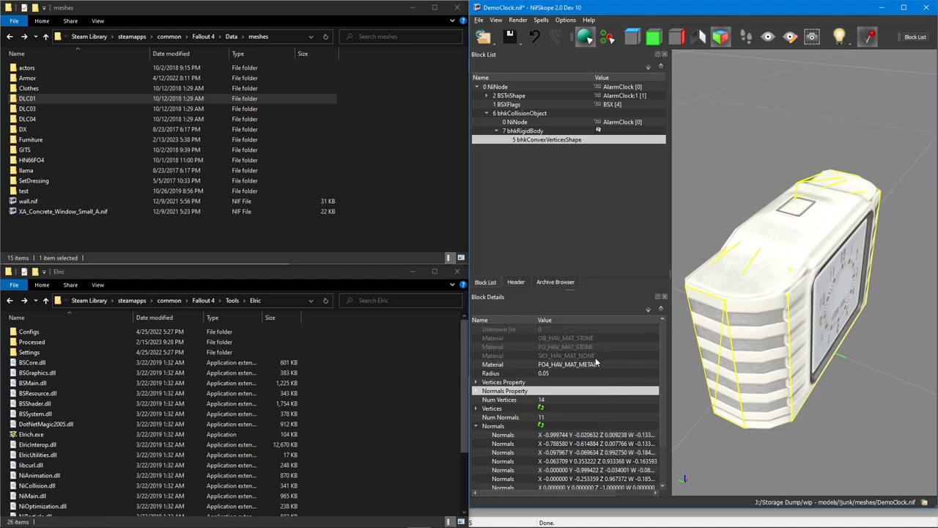
click(522, 130)
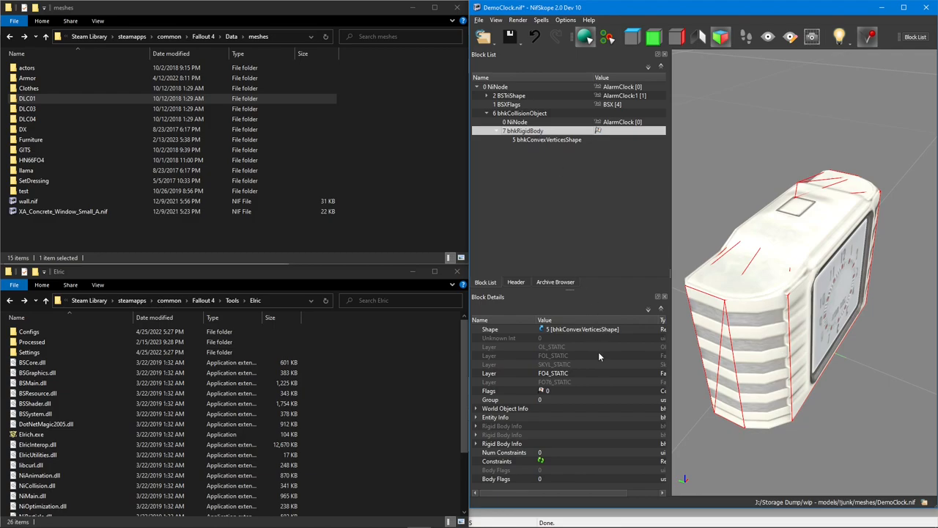
mouse_move(600, 364)
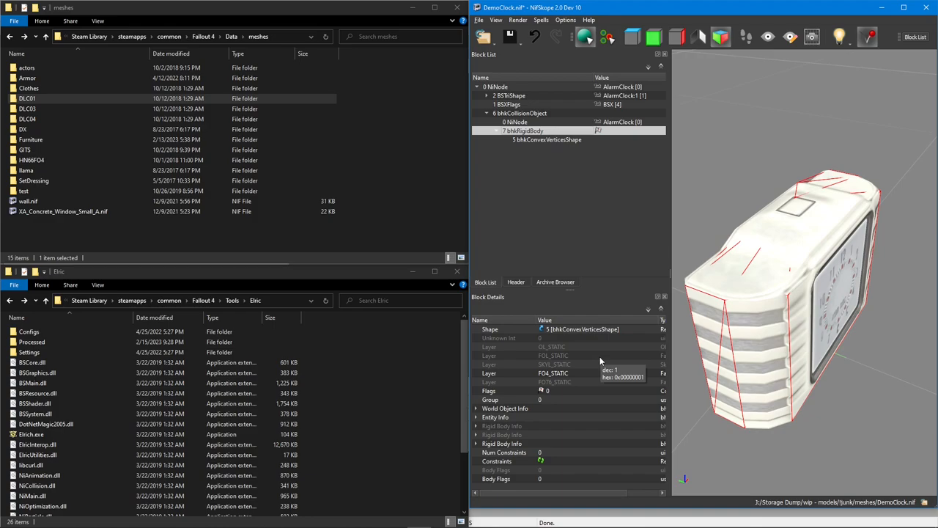
mouse_move(600, 360)
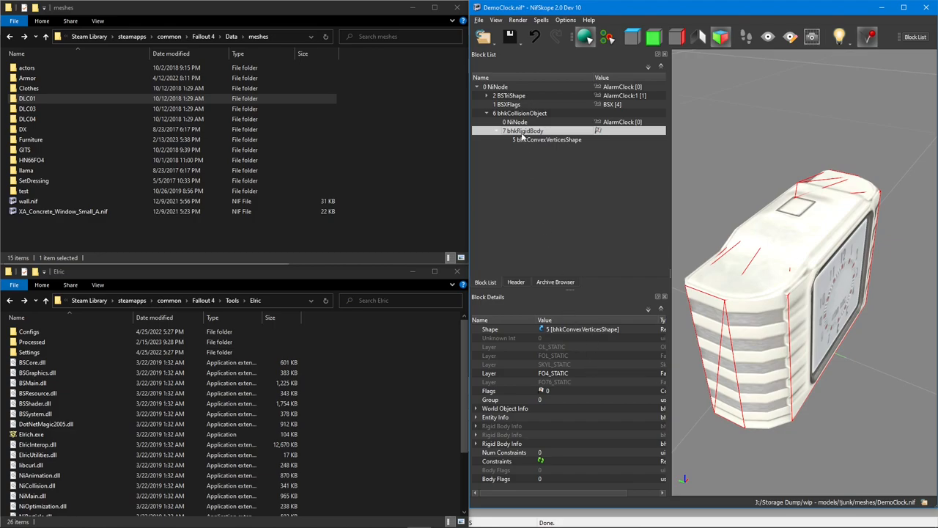
mouse_move(497, 443)
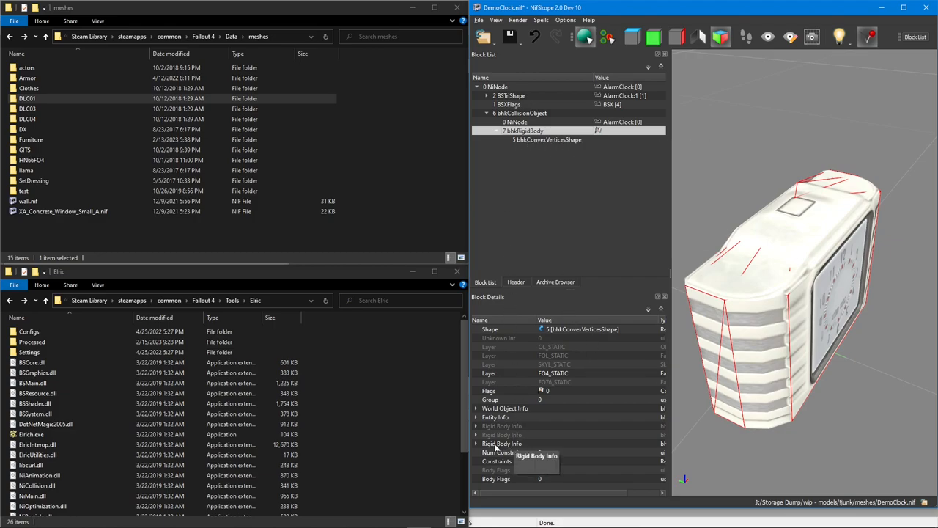
Step: Expand bhkRigidBody's Rigid Body Info down to its mass, friction and motion fields
click(478, 407)
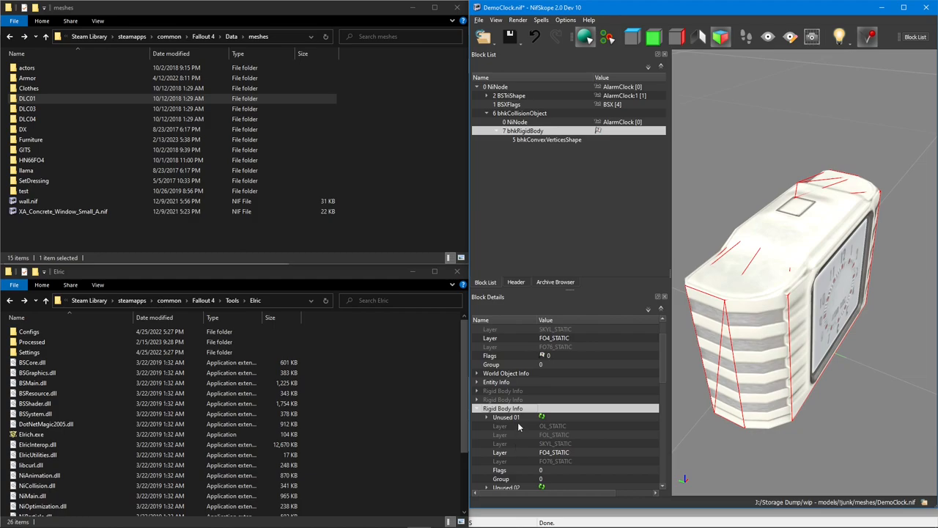
scroll(down, 3)
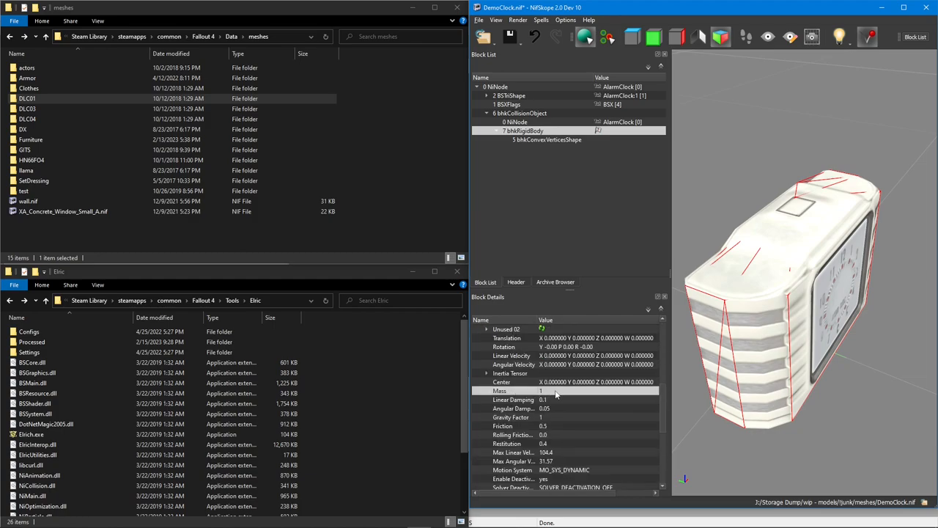
mouse_move(556, 395)
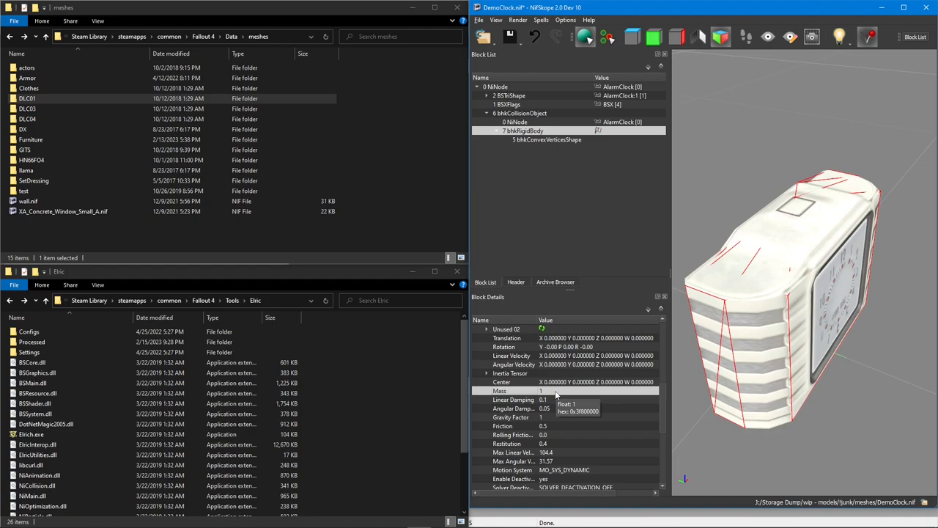
mouse_move(557, 390)
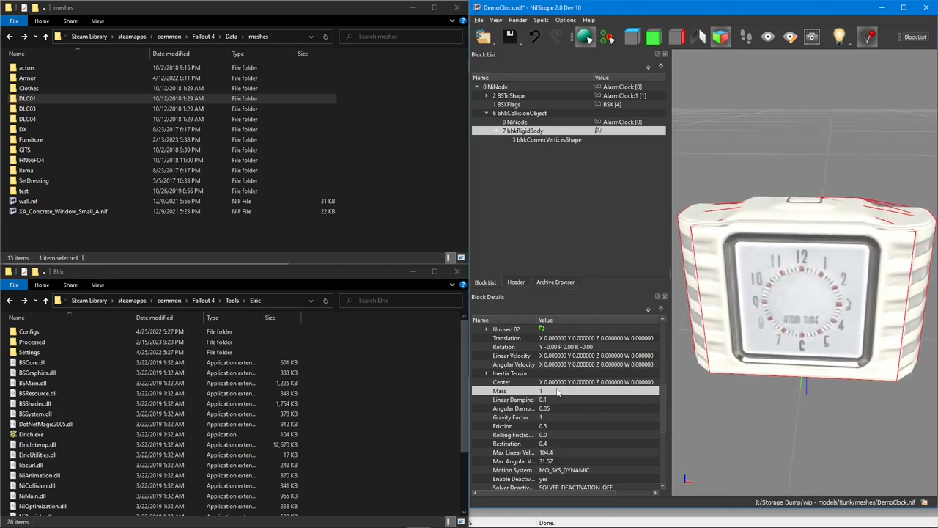
mouse_move(602, 202)
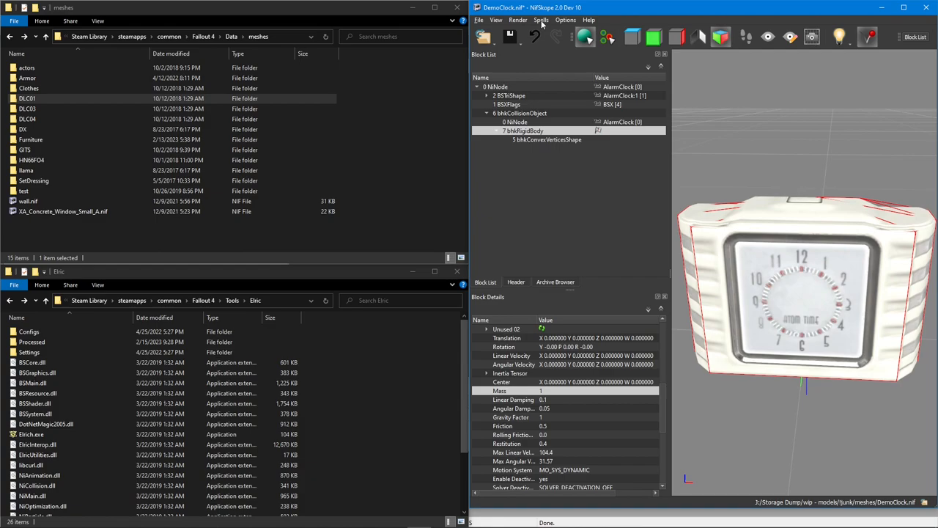
Step: Run Sanitize > Reorder Blocks so collision precedes the mesh, and start saving
click(541, 20)
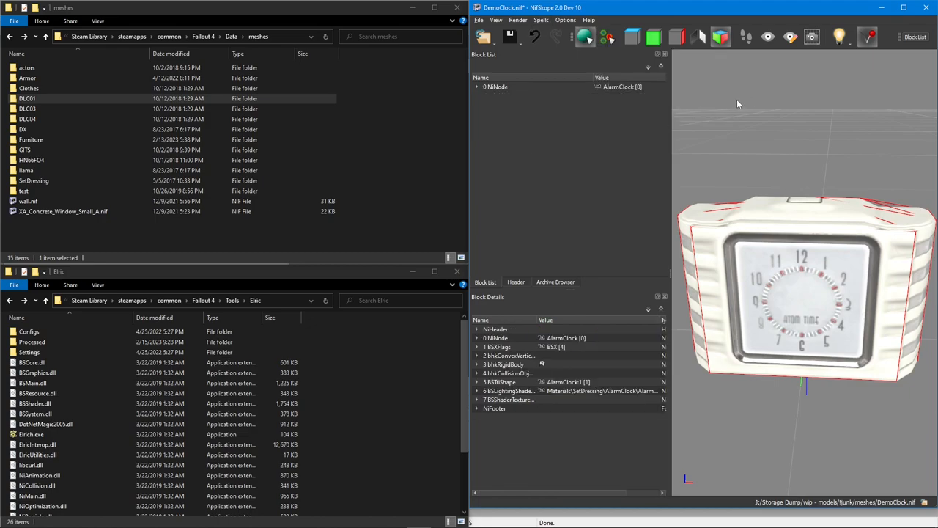
right_click(739, 102)
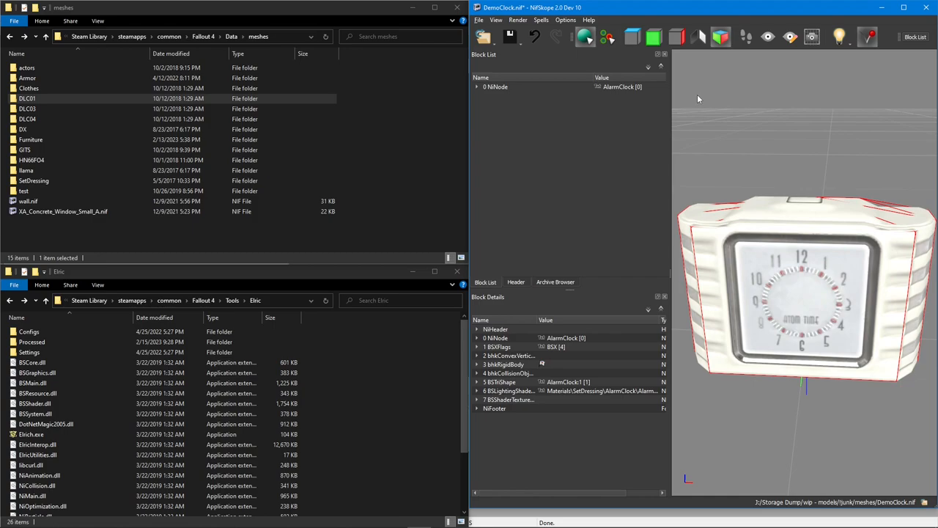
click(511, 37)
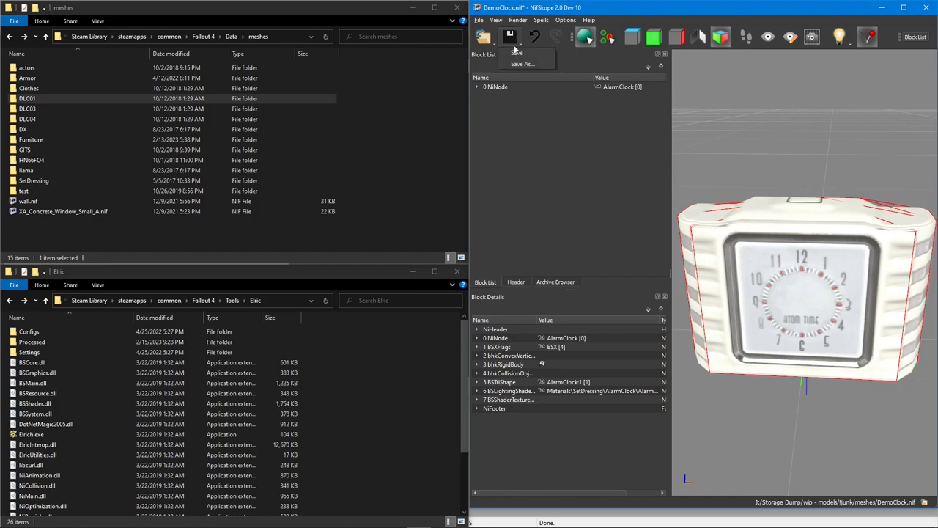
Step: Save the model as DemoClock_convex.nif in the meshes folder
click(522, 65)
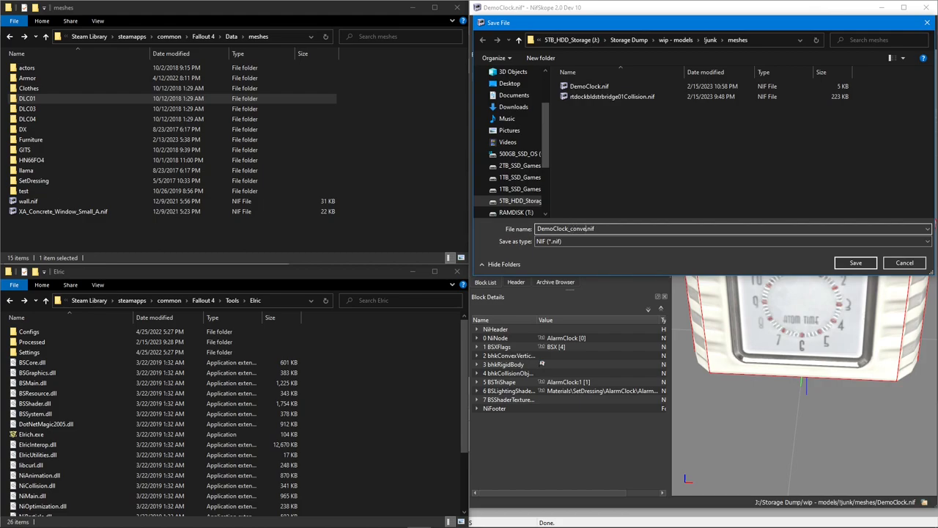
click(857, 263)
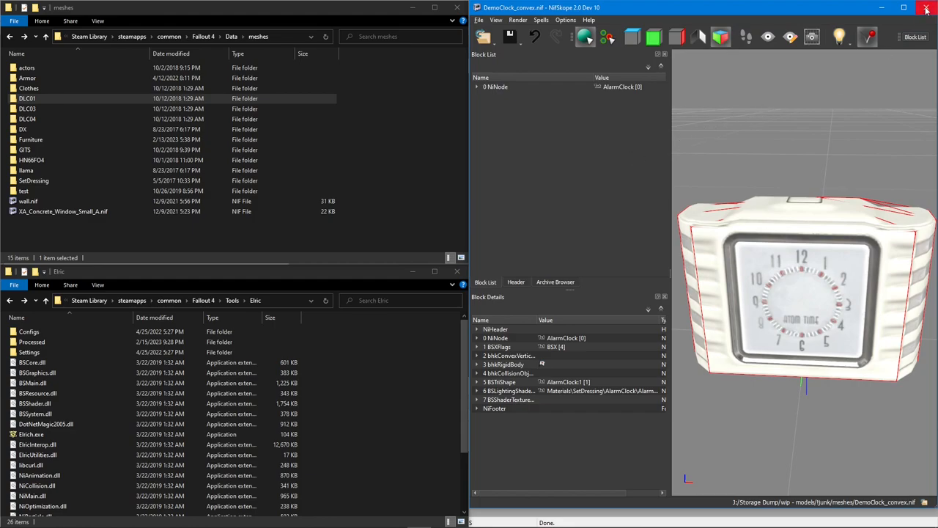
click(927, 7)
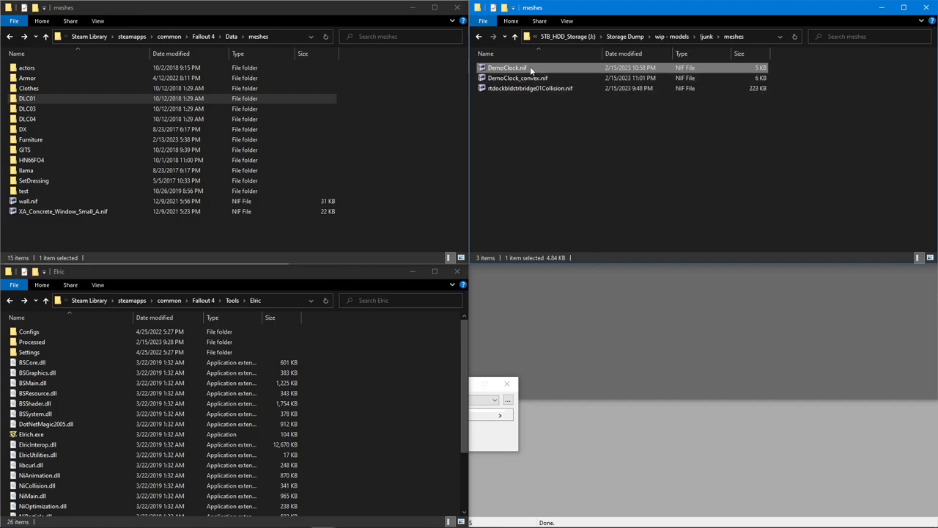
Step: Reopen the original DemoClock.nif from the meshes folder
double_click(507, 68)
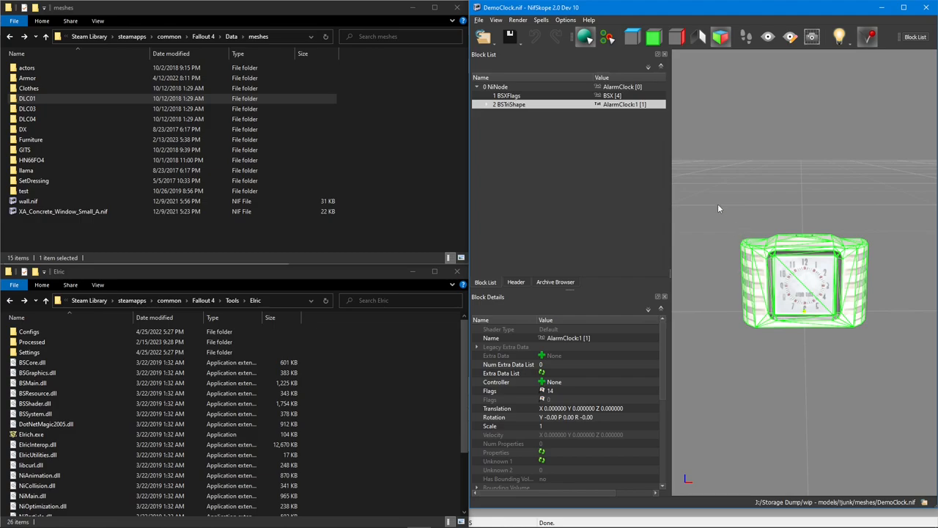
Step: Export the clock's entire scene as DemoClock.obj, then select the root NiNode
click(478, 20)
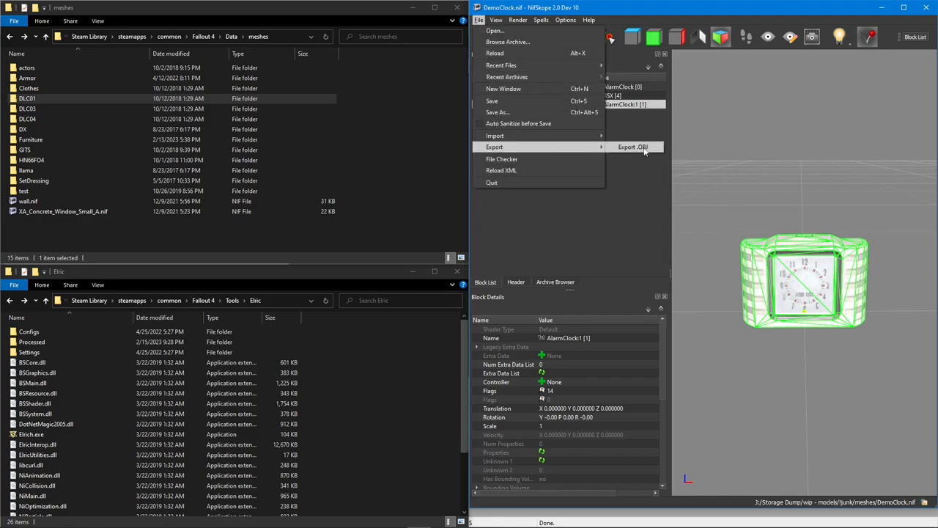
click(633, 147)
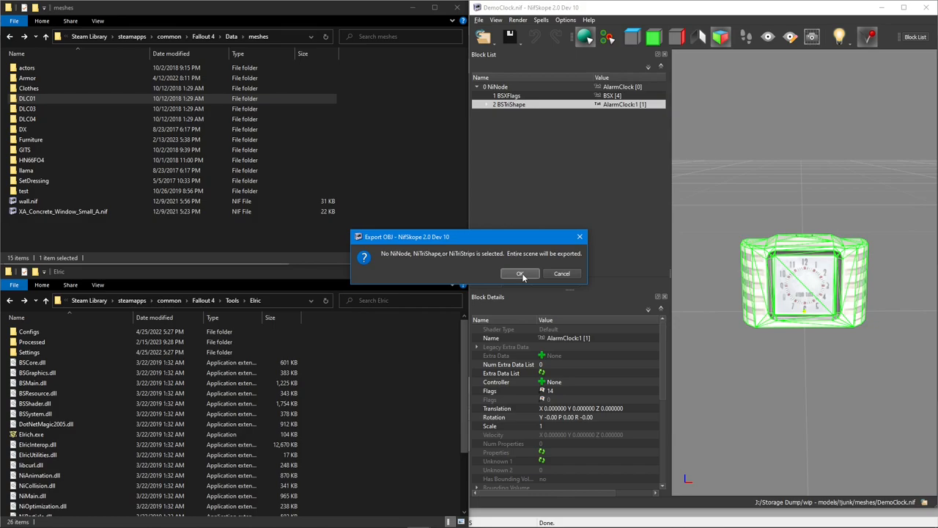
click(520, 274)
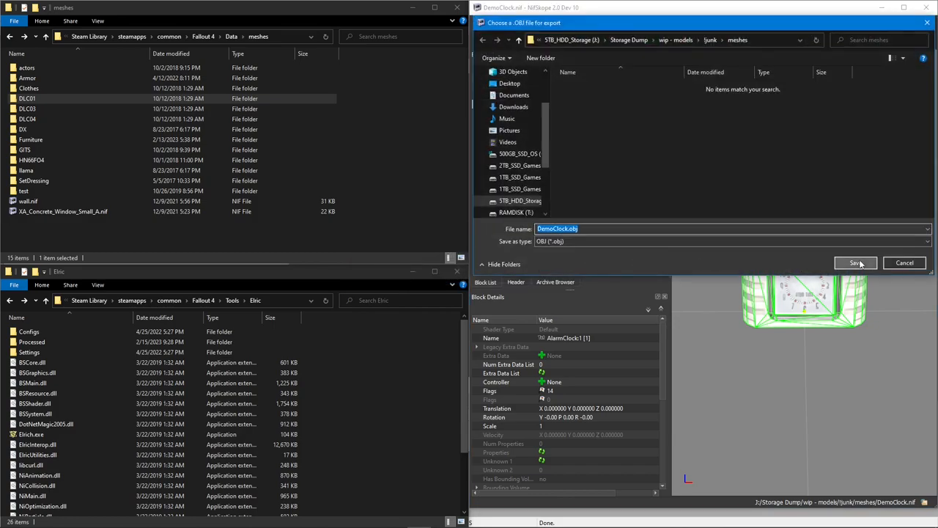
click(855, 262)
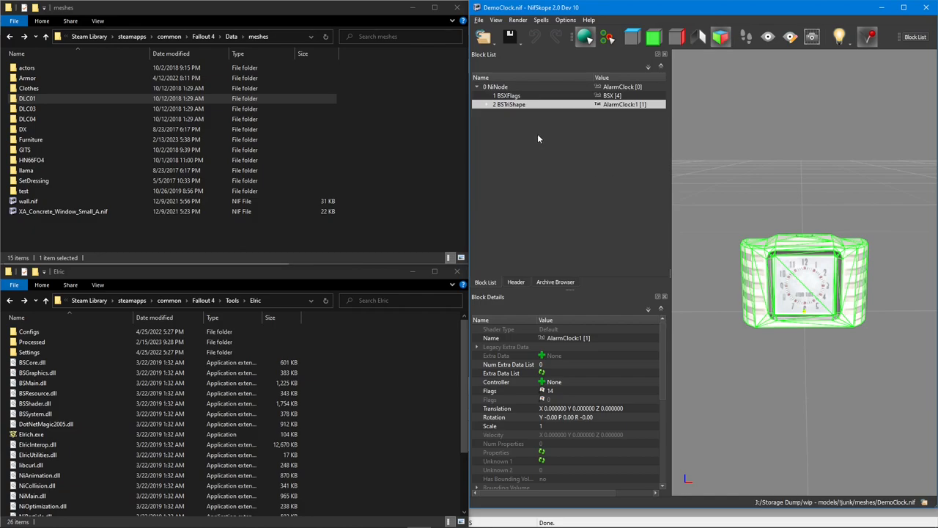
click(497, 86)
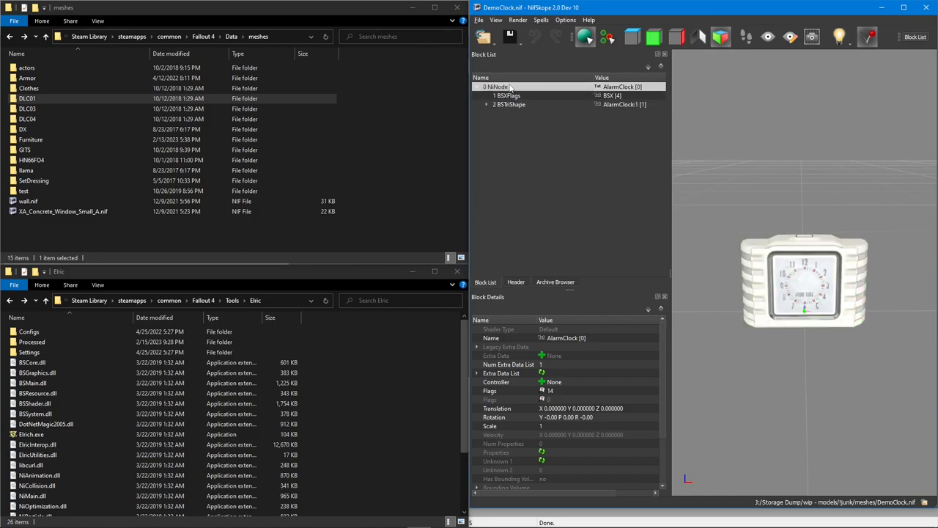
Step: Import DemoClock.obj as Havok collision onto the clock's root node
click(478, 21)
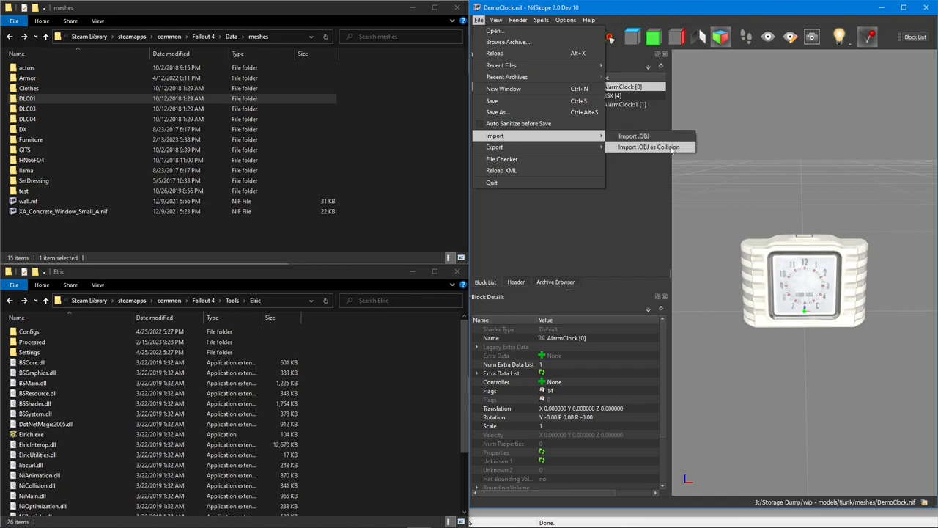
click(648, 147)
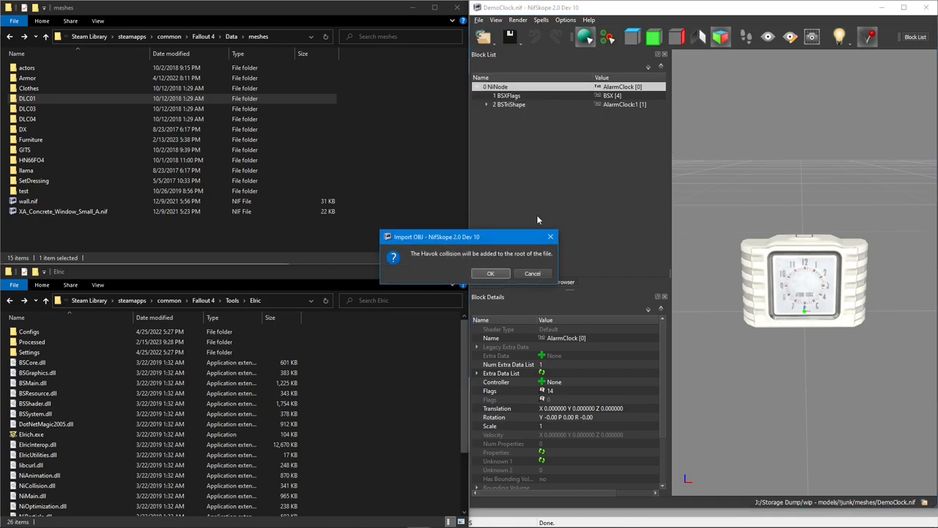
click(490, 273)
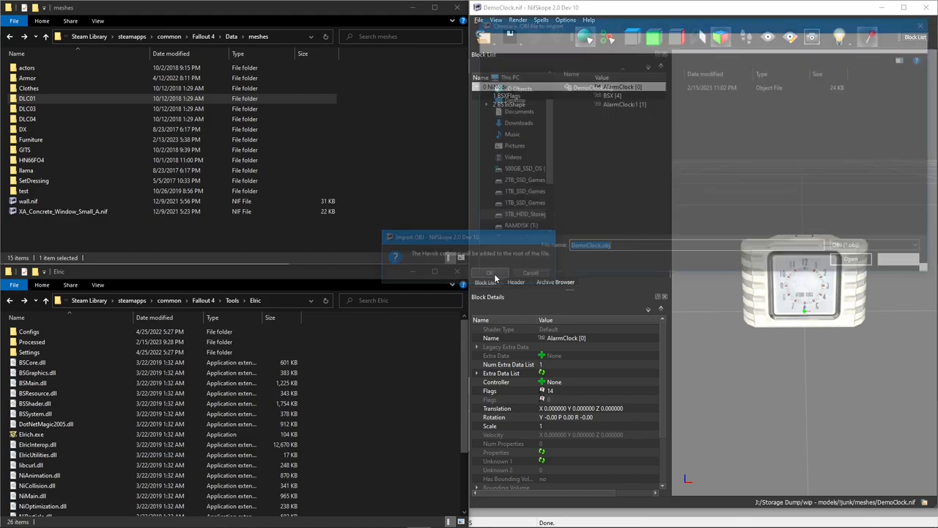
click(491, 271)
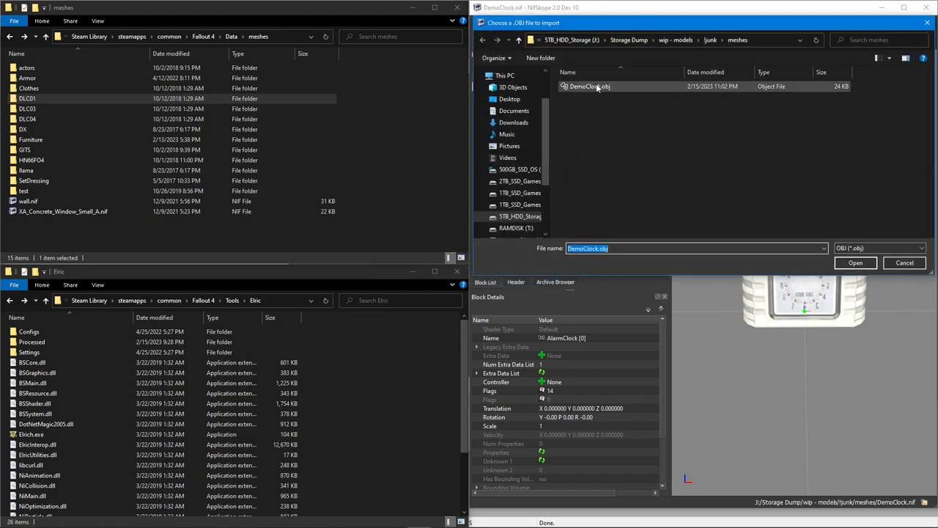
click(855, 263)
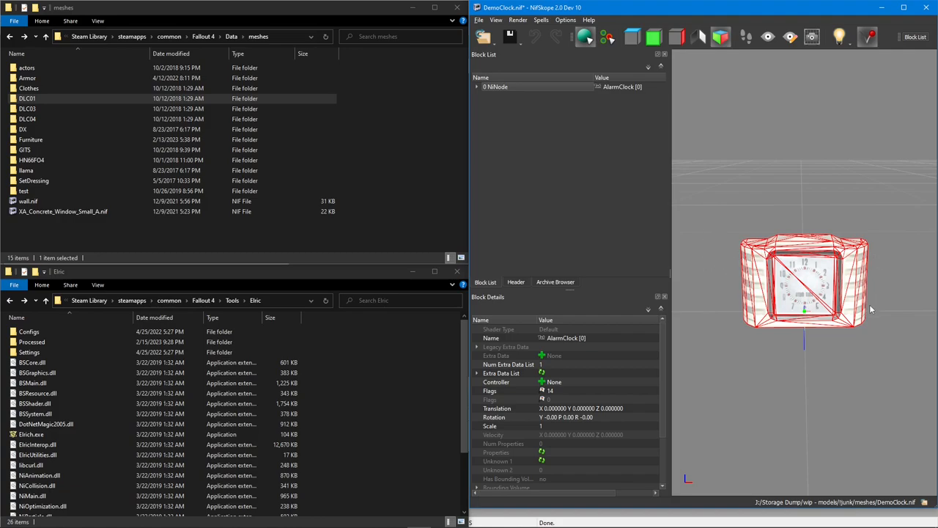
mouse_move(871, 308)
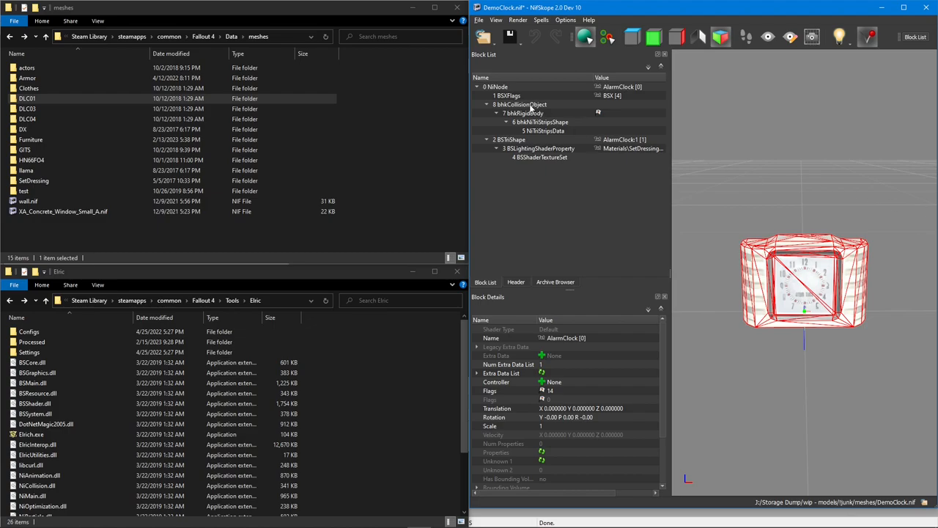
Step: Inspect the imported bhkCollisionObject and its bhkRigidBody in the block tree
click(519, 104)
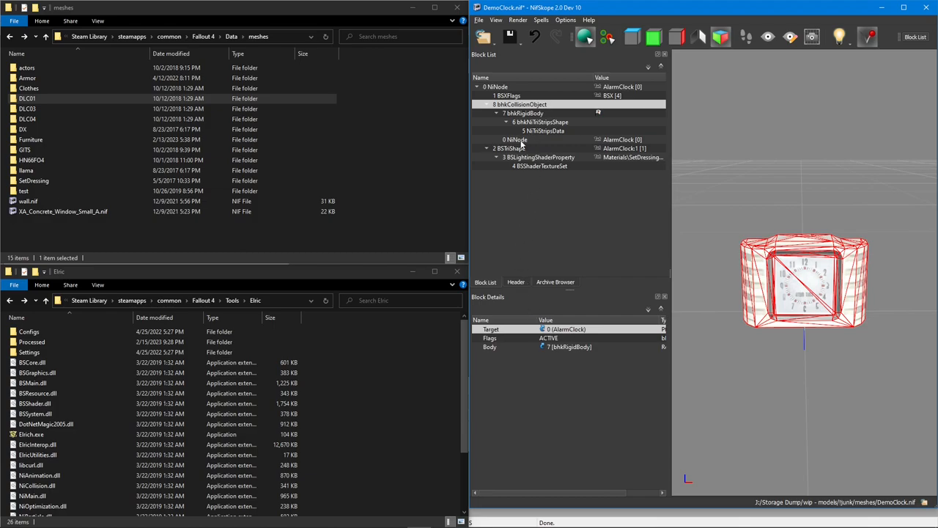
mouse_move(515, 140)
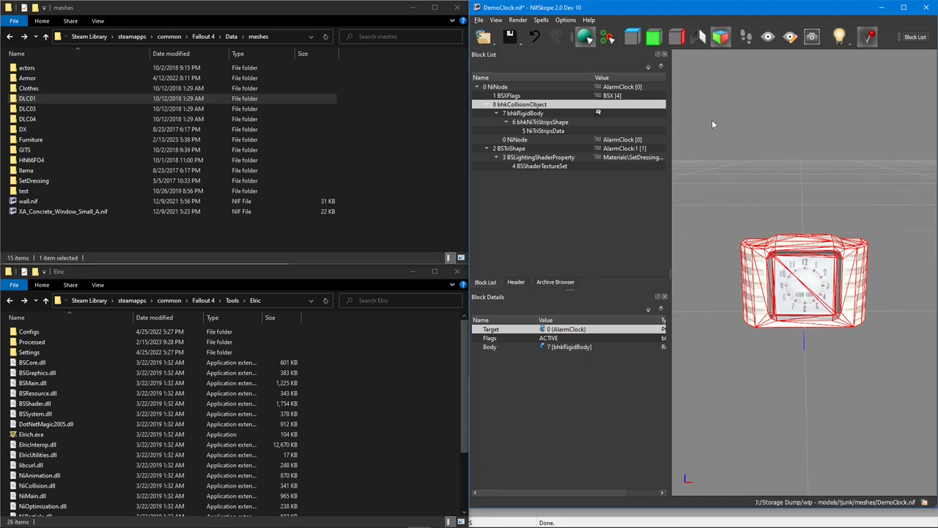
click(525, 113)
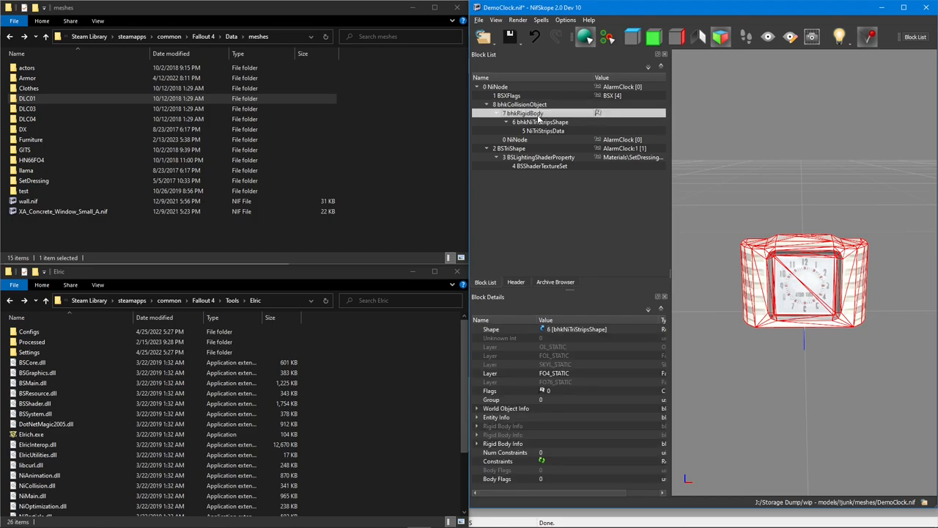
mouse_move(522, 113)
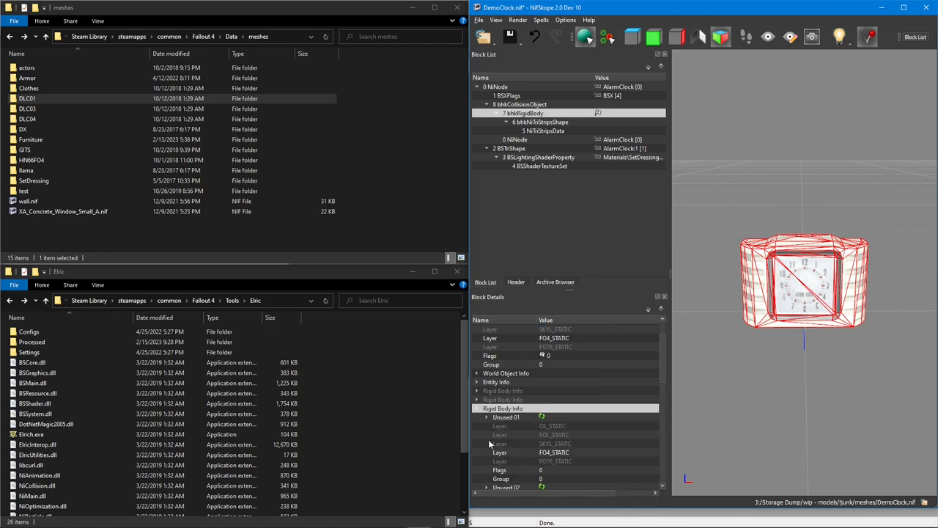
scroll(down, 3)
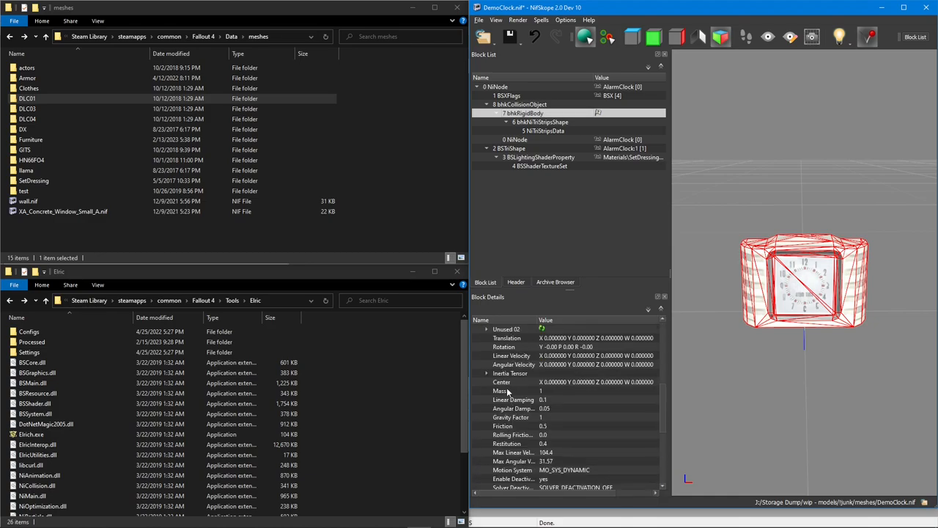
scroll(up, 3)
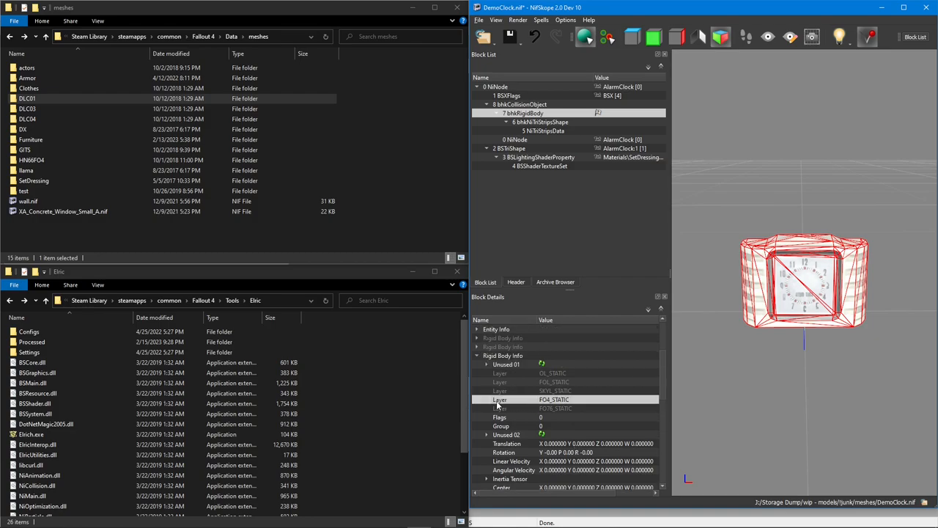
mouse_move(583, 223)
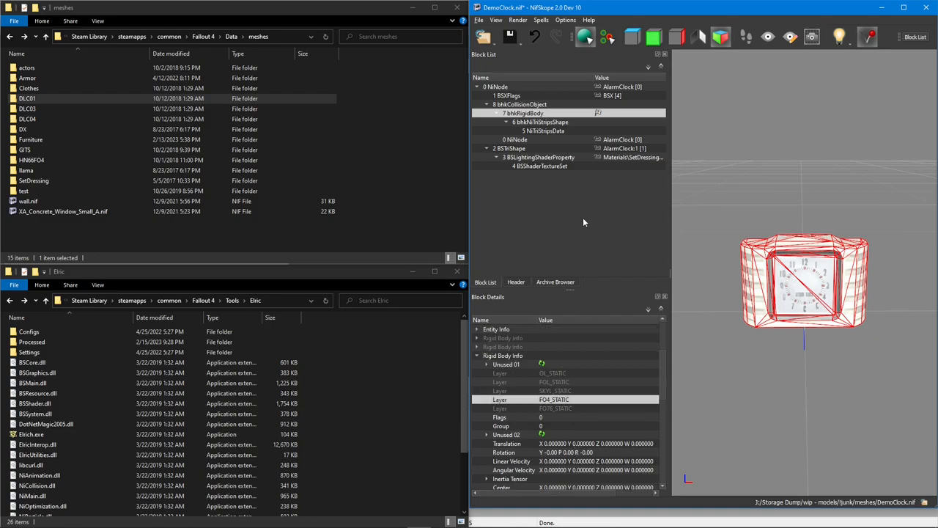
mouse_move(535, 121)
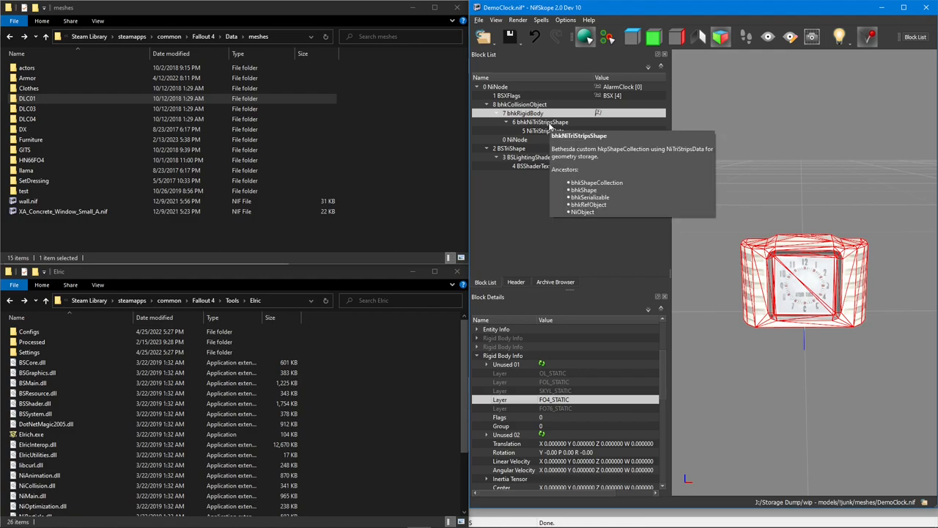
mouse_move(549, 127)
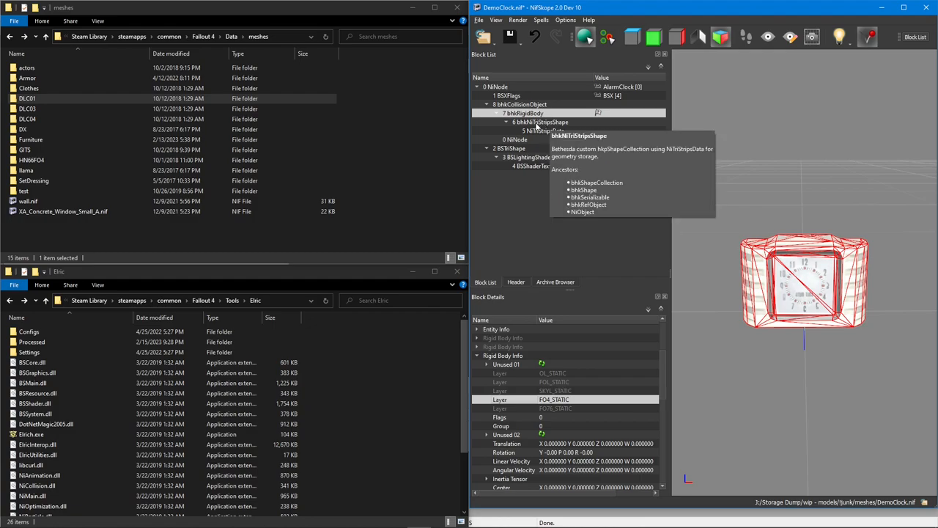
click(545, 122)
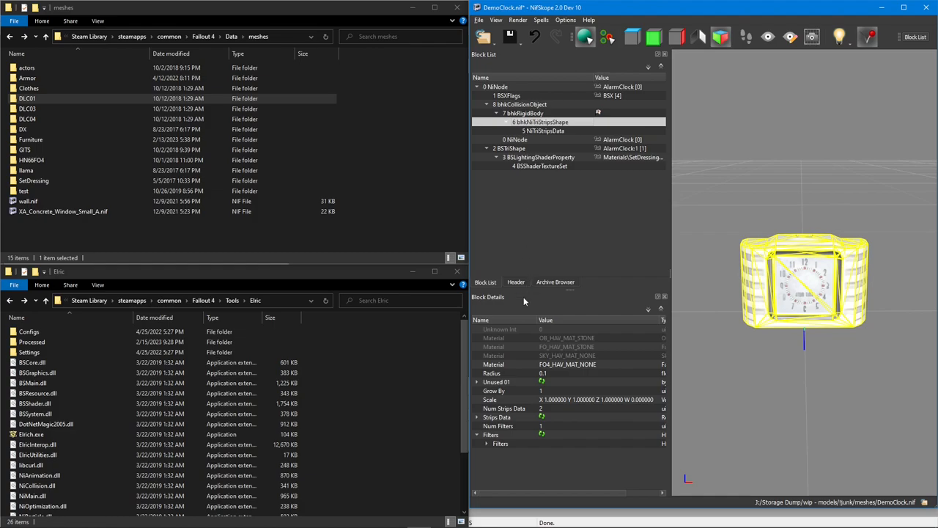
mouse_move(578, 366)
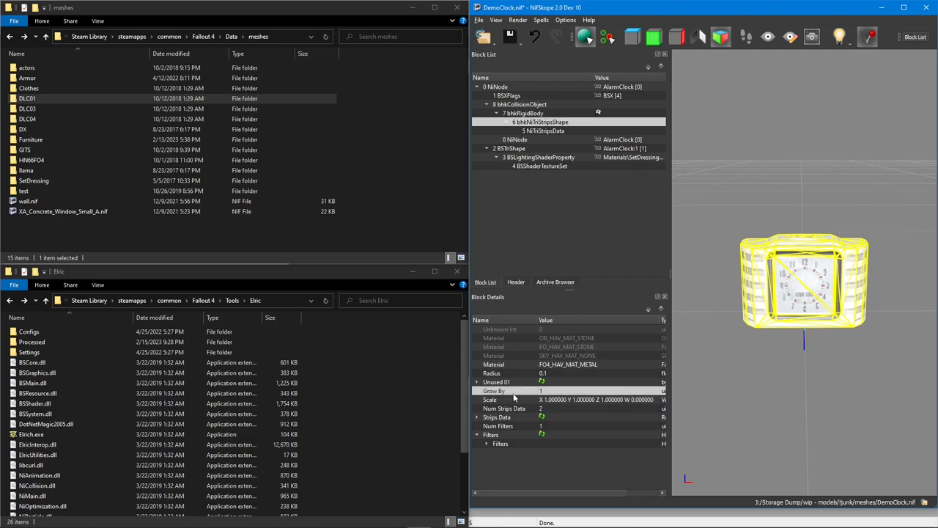
Step: Set the strips shape material to FO4_HAV_MAT_METAL and link its empty strips entry to NiTriStripsData
click(504, 407)
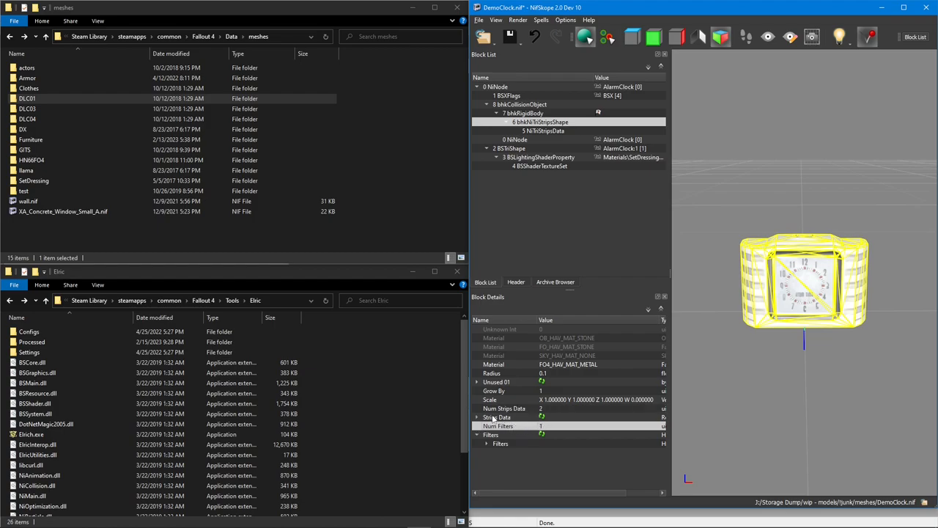
click(478, 417)
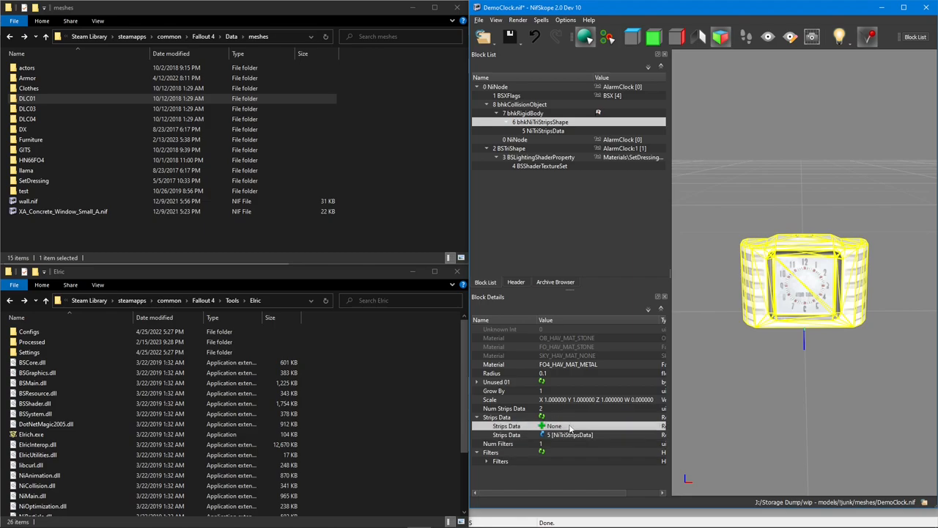
mouse_move(585, 438)
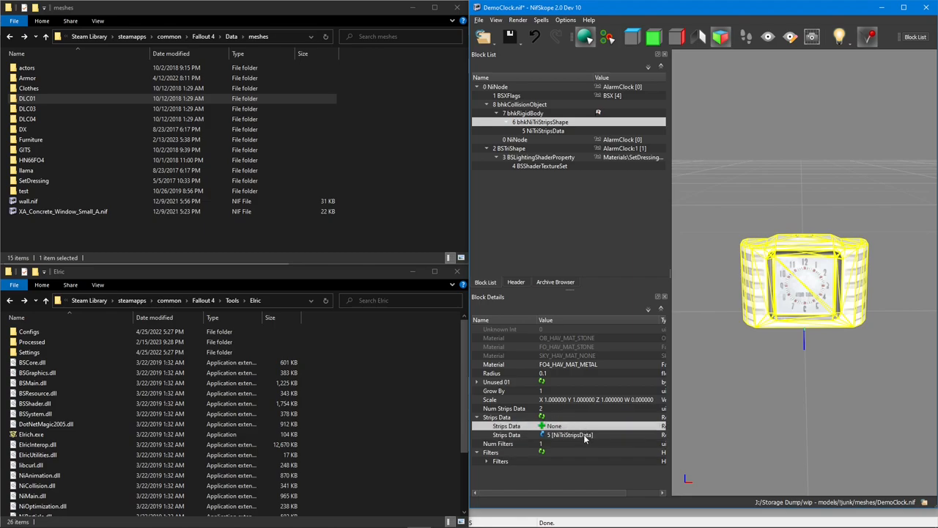
click(570, 434)
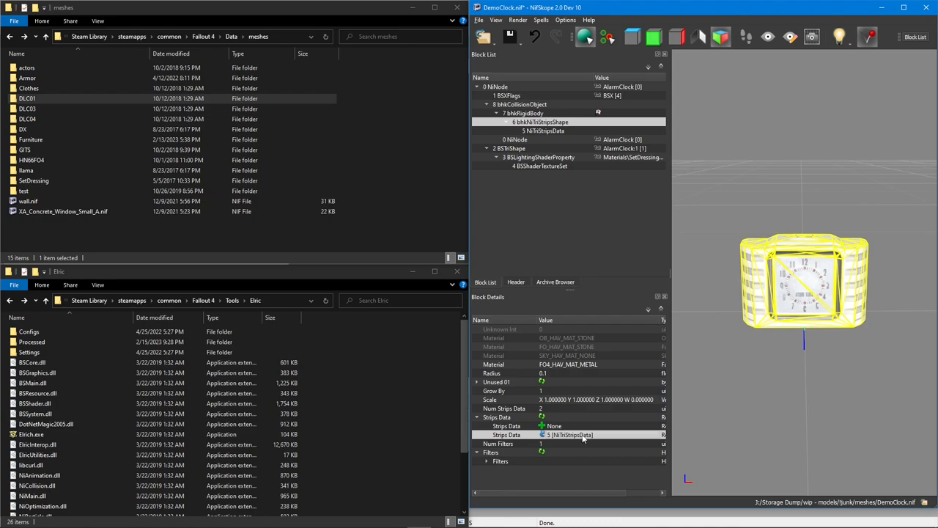
click(579, 426)
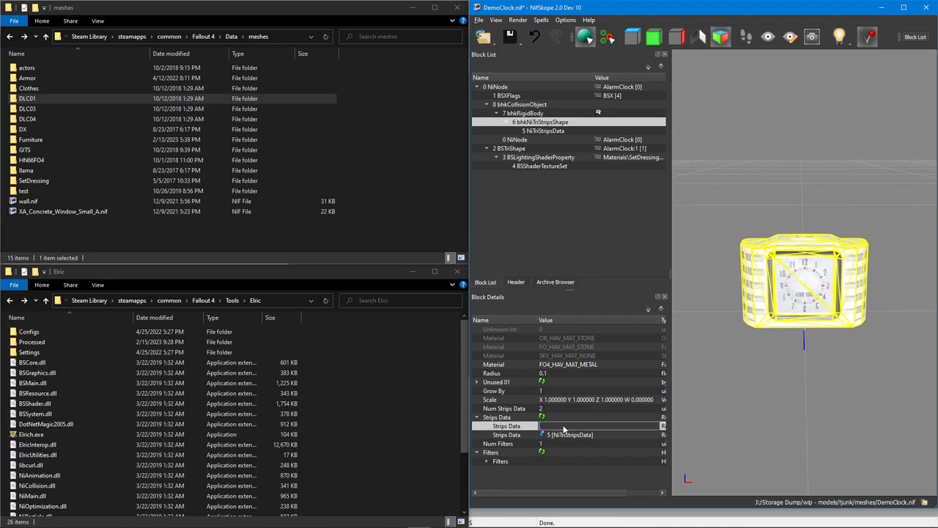
click(572, 426)
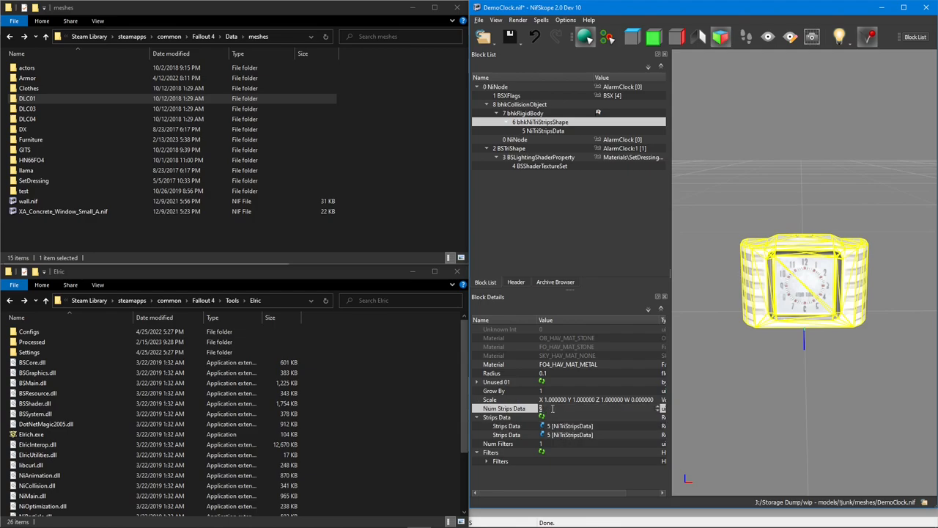
click(505, 416)
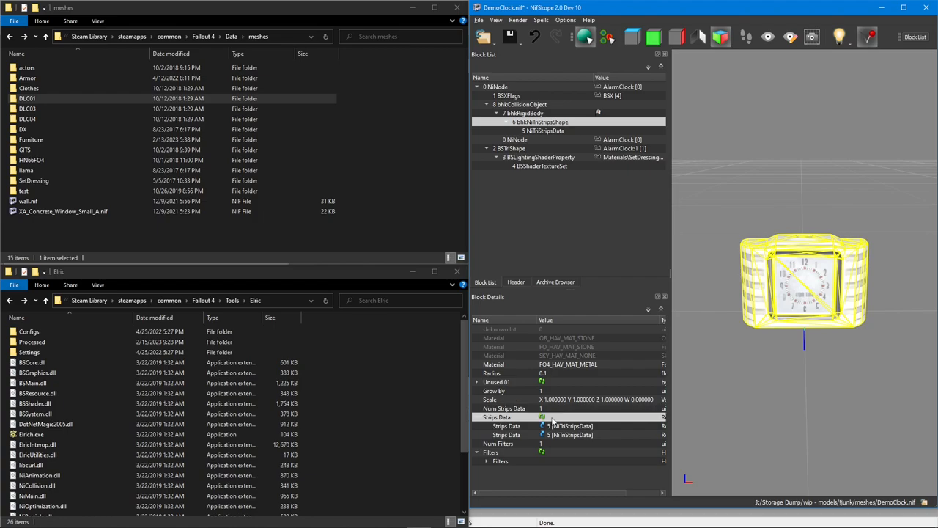
click(478, 416)
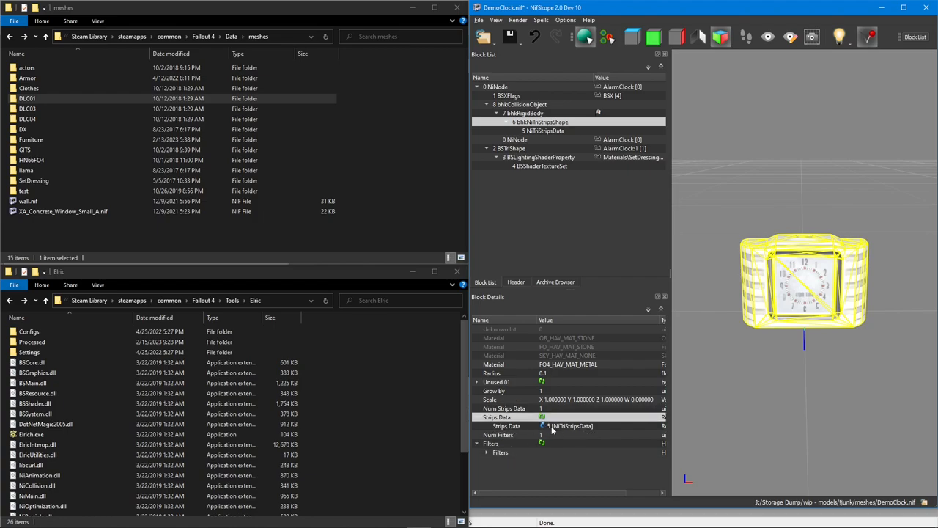
mouse_move(510, 416)
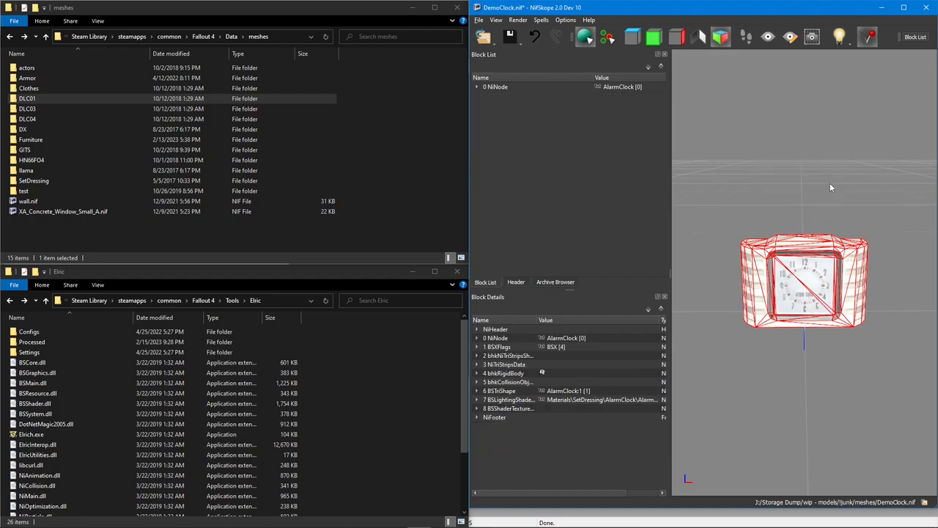
Step: Save the clock as DemoClock_objimport.nif in the junk meshes folder and close NifSkope
click(510, 36)
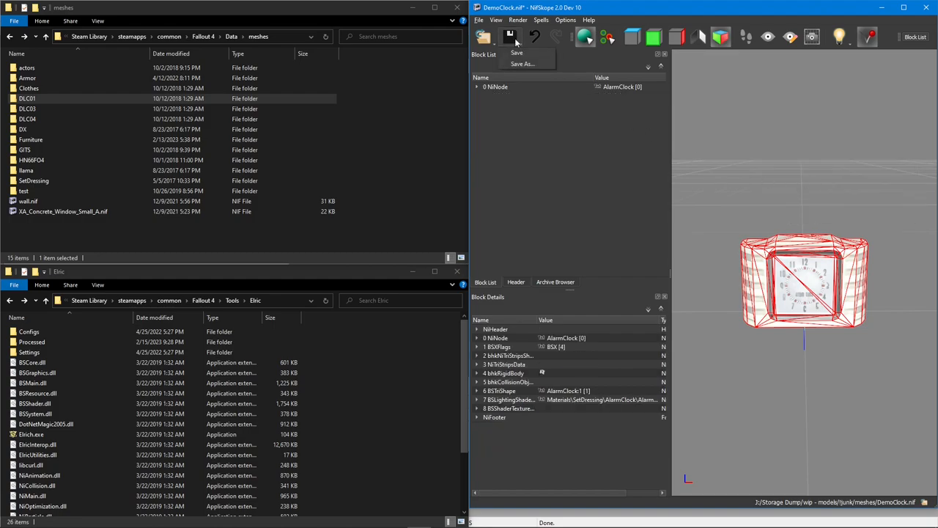
click(522, 64)
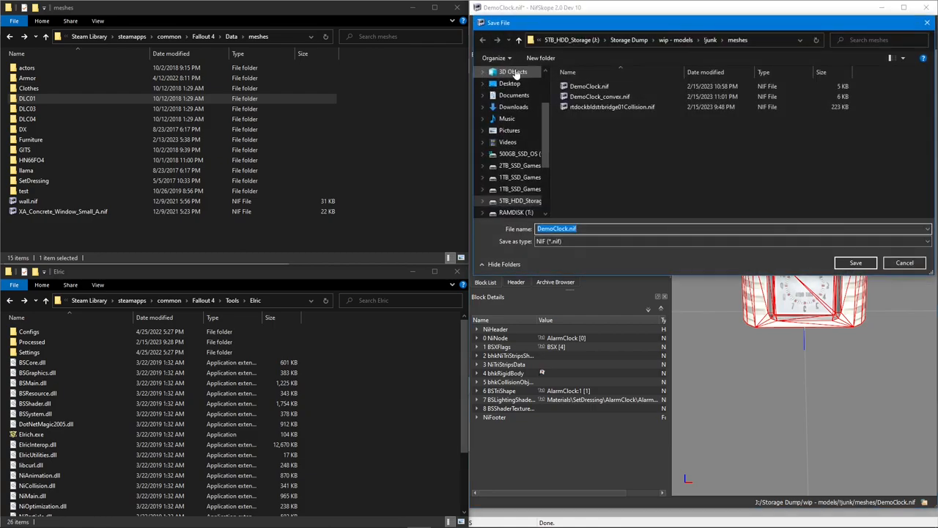
text(+)
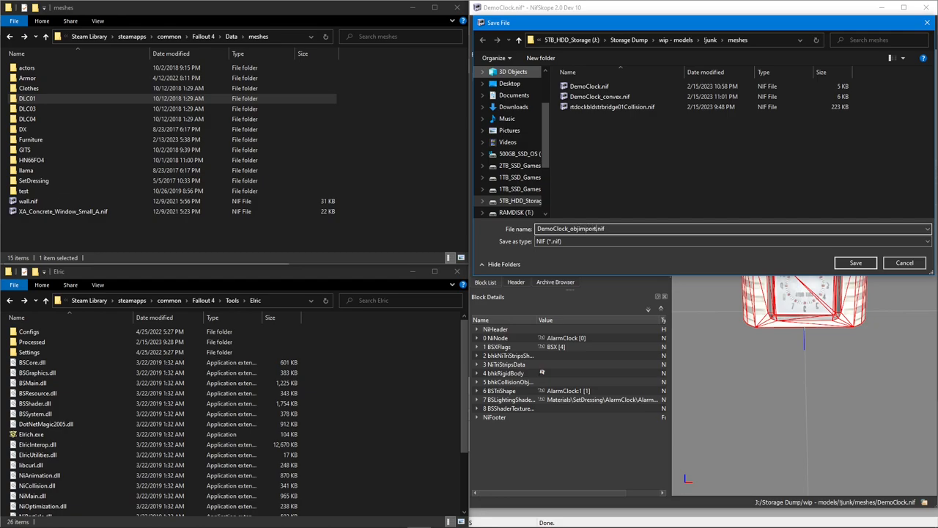
click(856, 262)
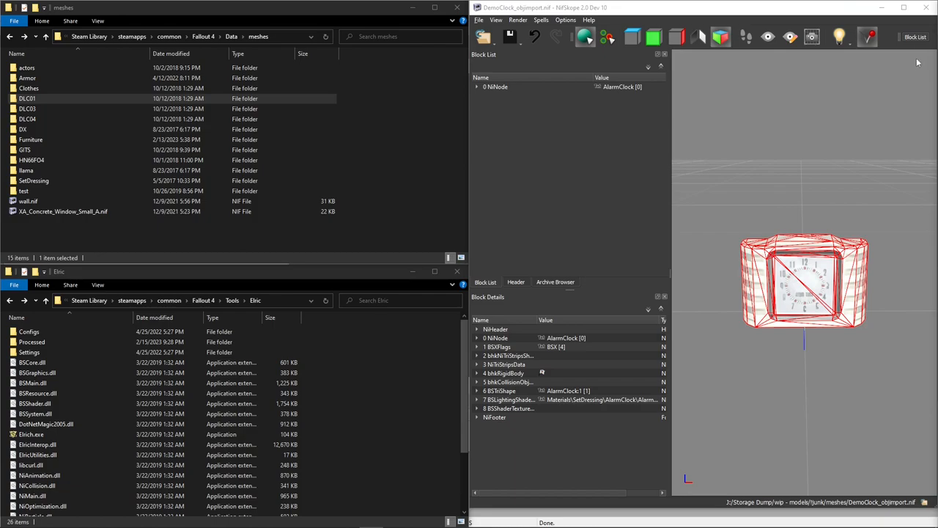
click(930, 7)
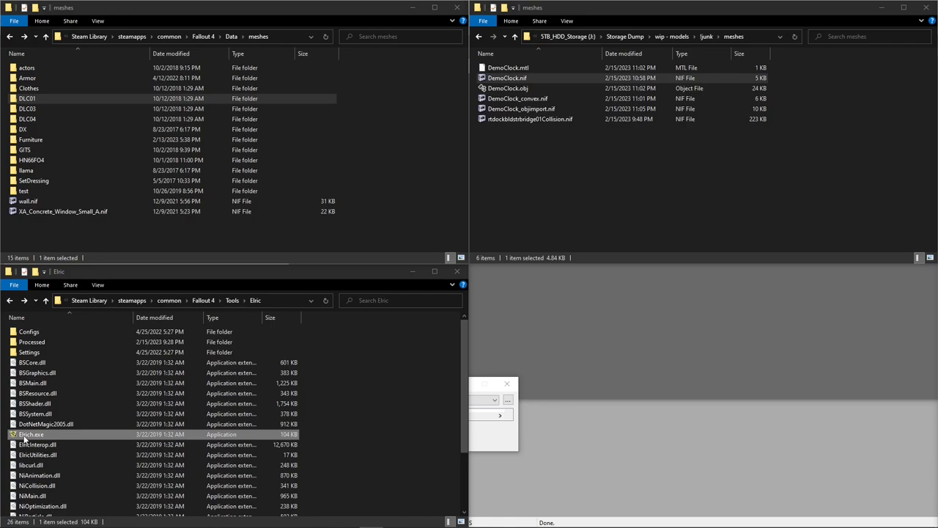
Step: Run DemoClock_convex.nif and DemoClock_objimport.nif through Elric's conversion, then close it
double_click(31, 434)
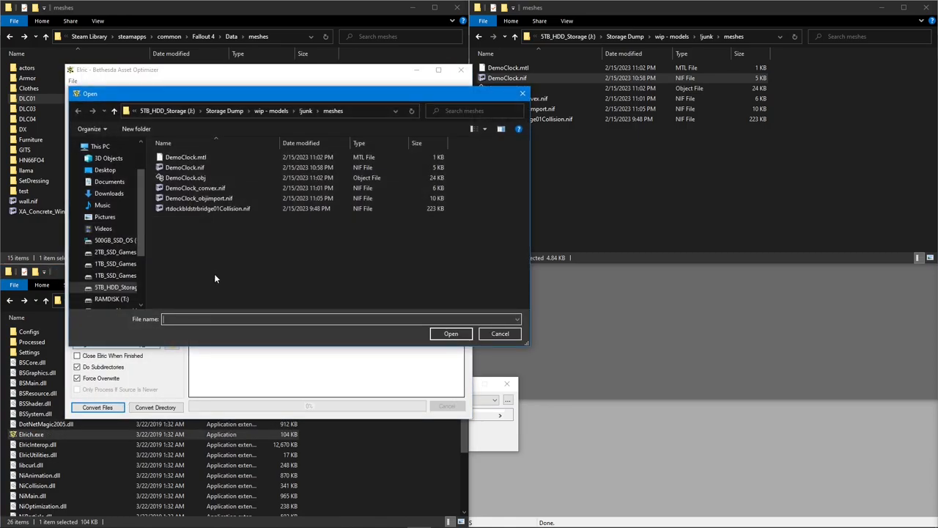
click(195, 188)
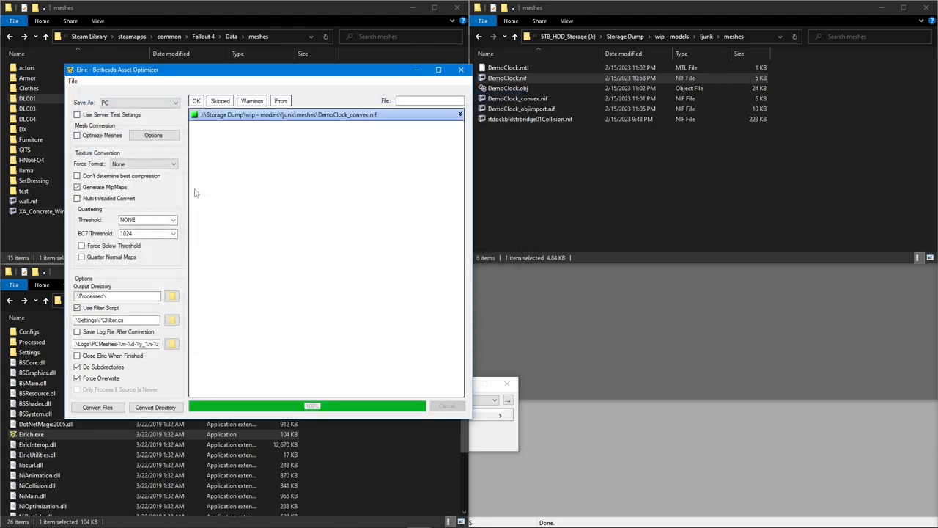
mouse_move(200, 147)
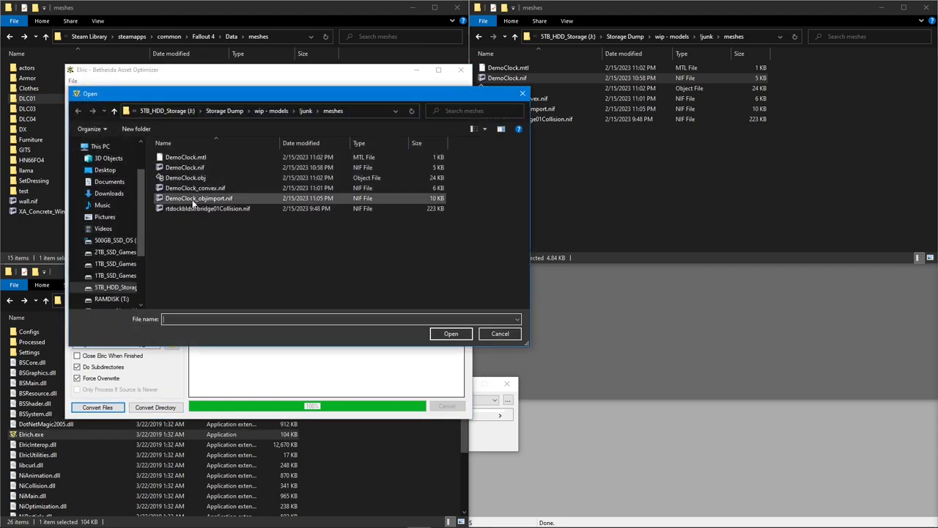
click(452, 334)
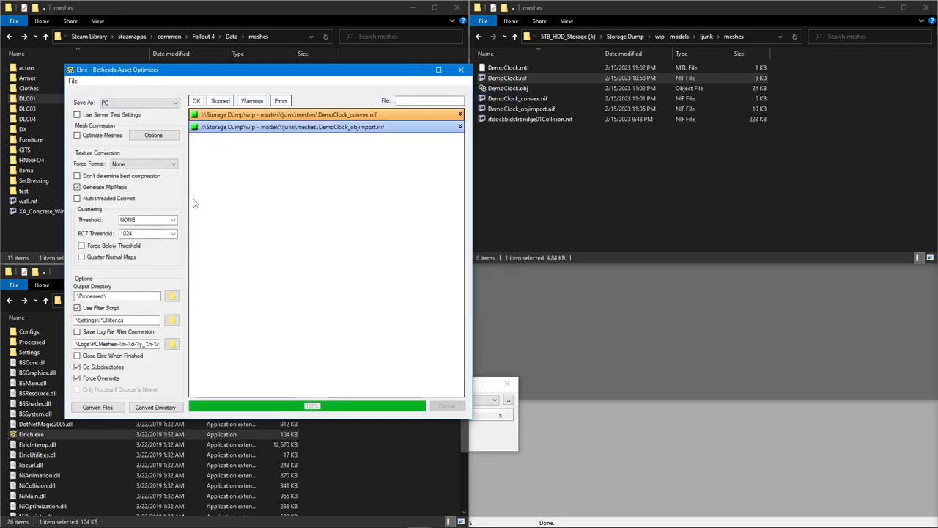
mouse_move(193, 136)
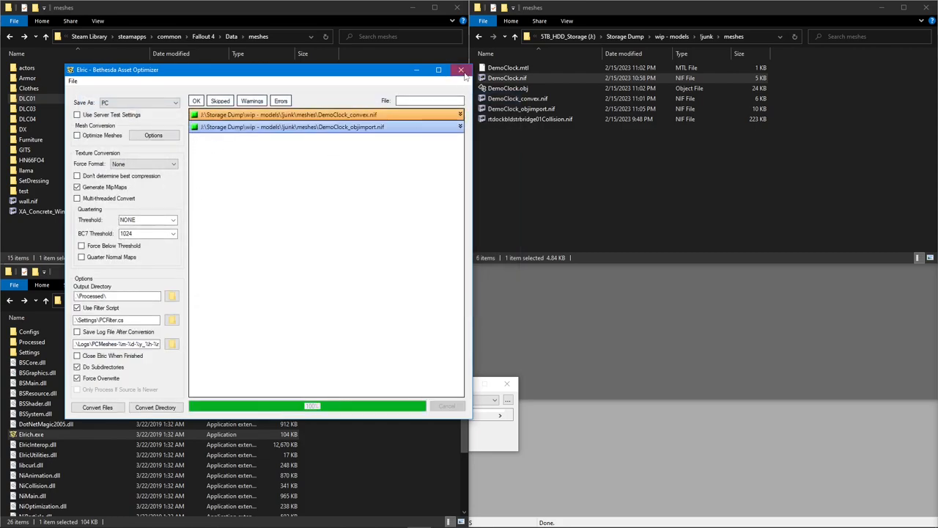
click(462, 70)
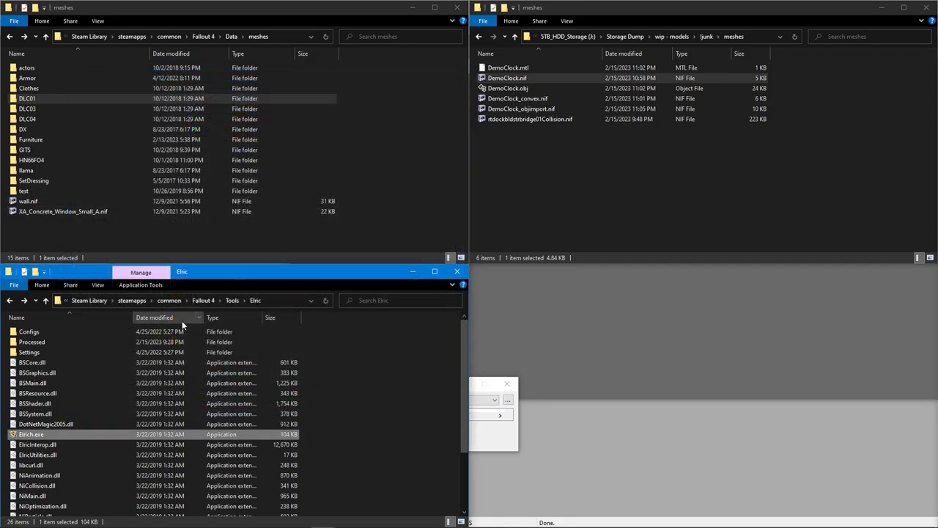
Step: Move both processed DemoClock NIFs from Elric's Processed folder into Fallout 4\Data\meshes
double_click(32, 342)
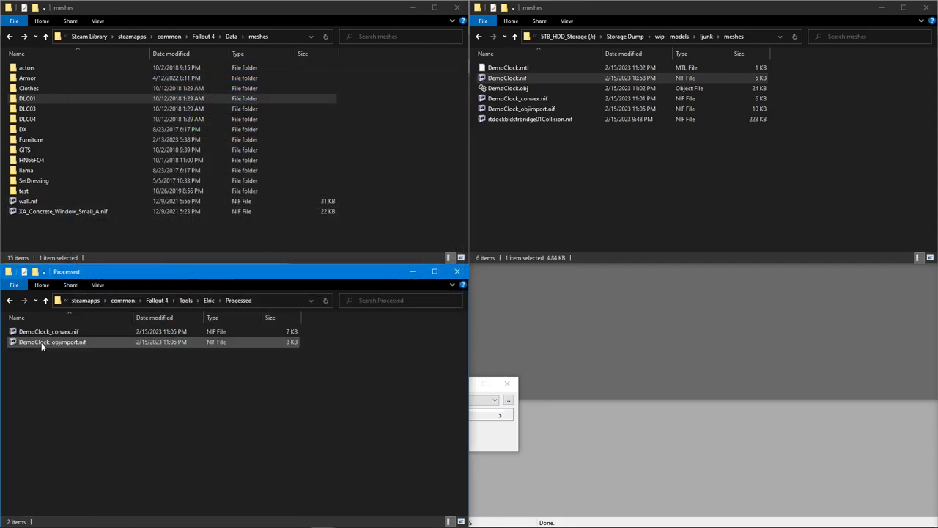
click(50, 332)
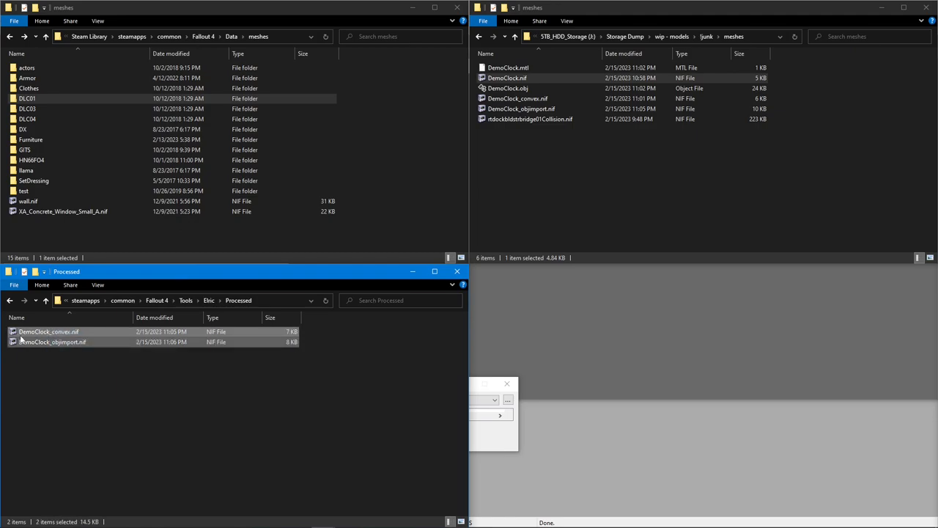
drag(51, 340, 235, 213)
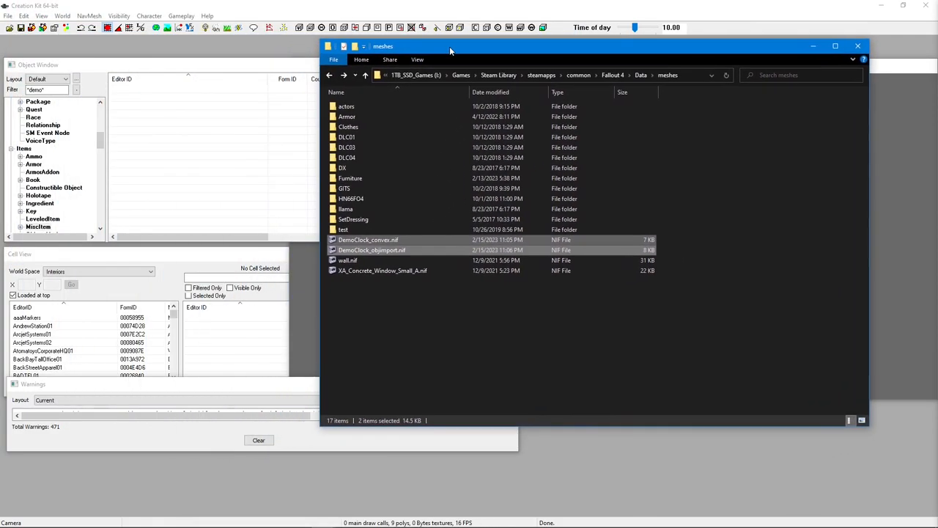
Step: Create statics from both clock NIFs and place them in the QASmoke test cell
drag(451, 45, 476, 47)
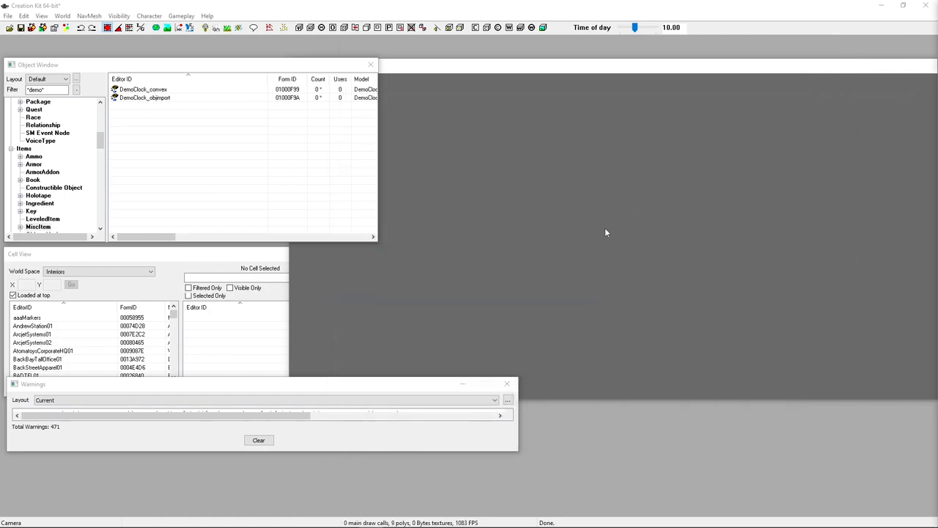
click(147, 254)
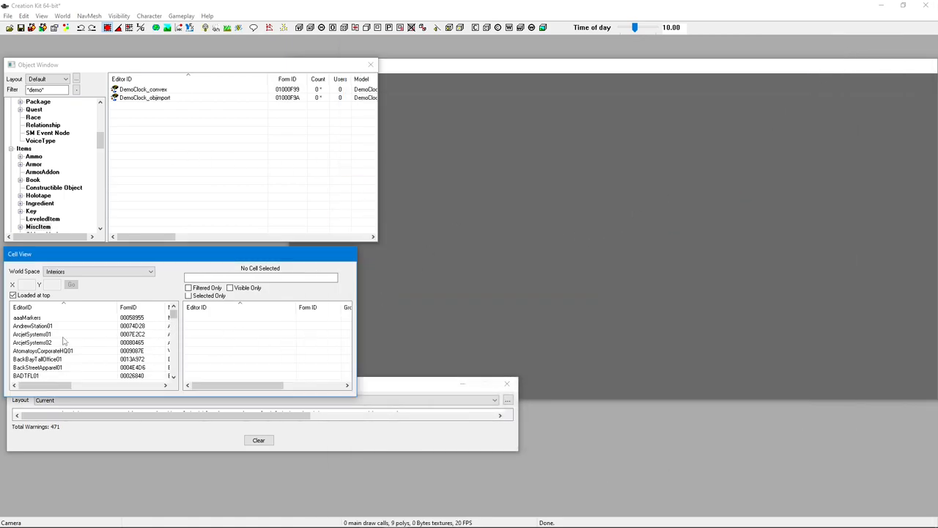
click(25, 317)
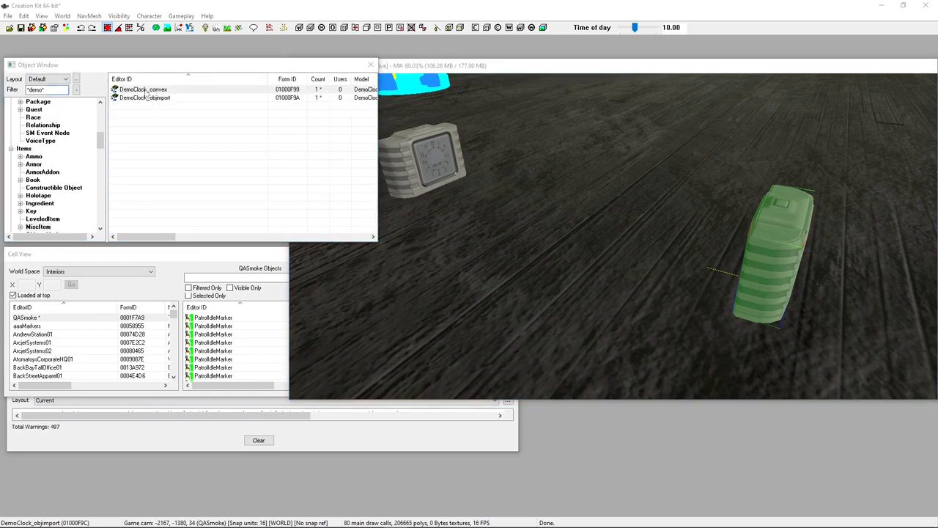
double_click(143, 89)
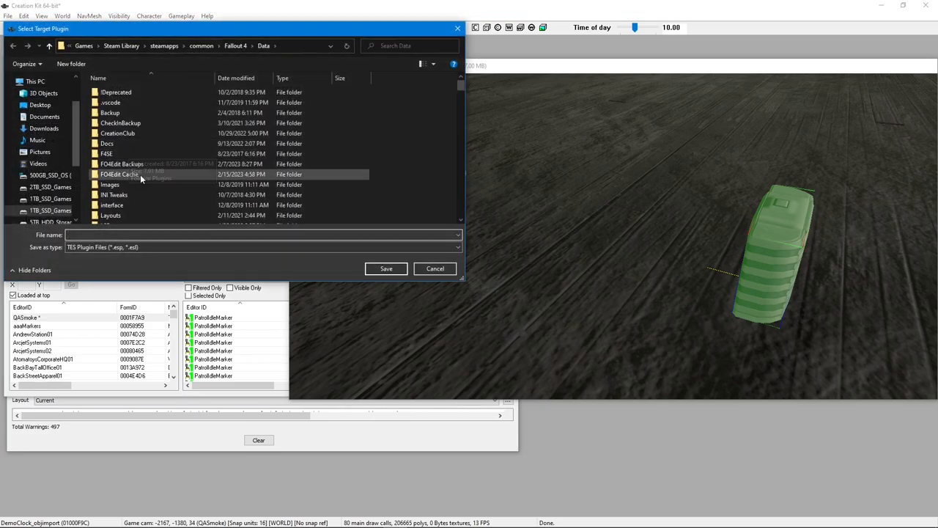
Step: Save the placed clocks into a new plugin named video
text(video)
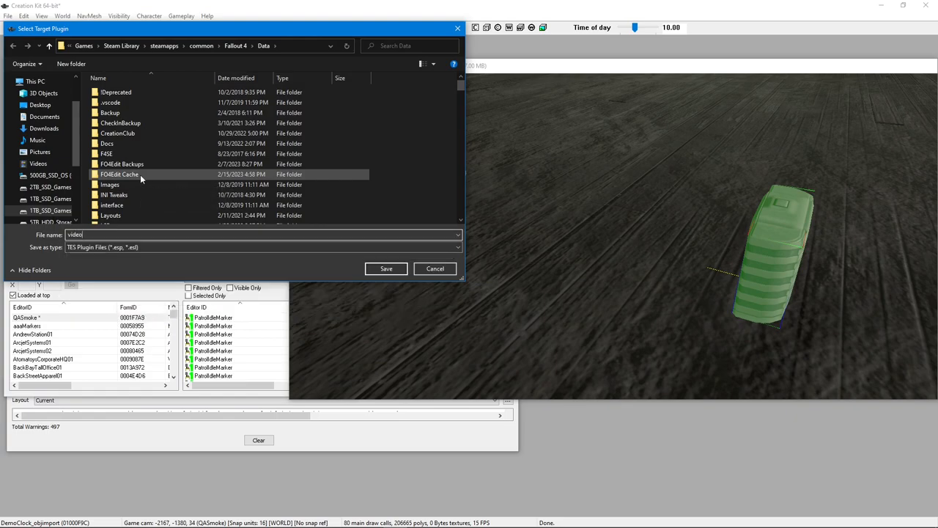
click(387, 268)
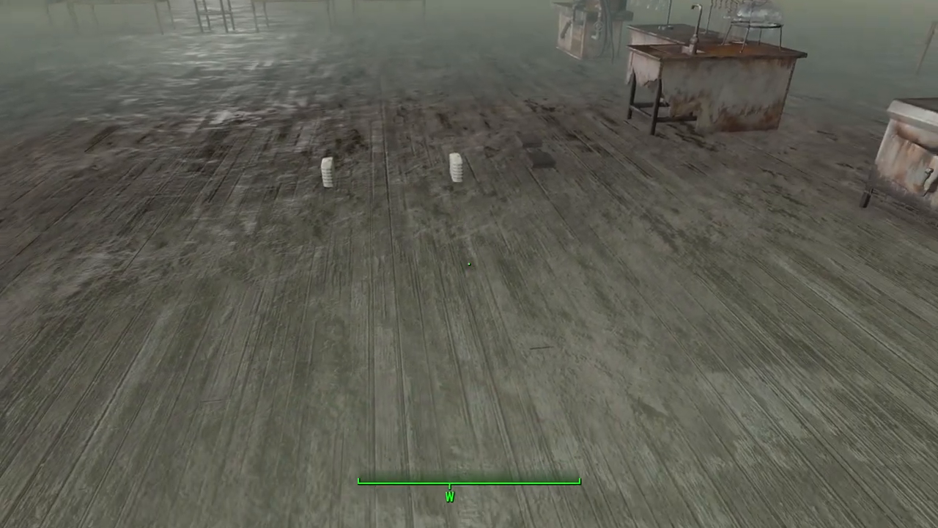
mouse_move(469, 264)
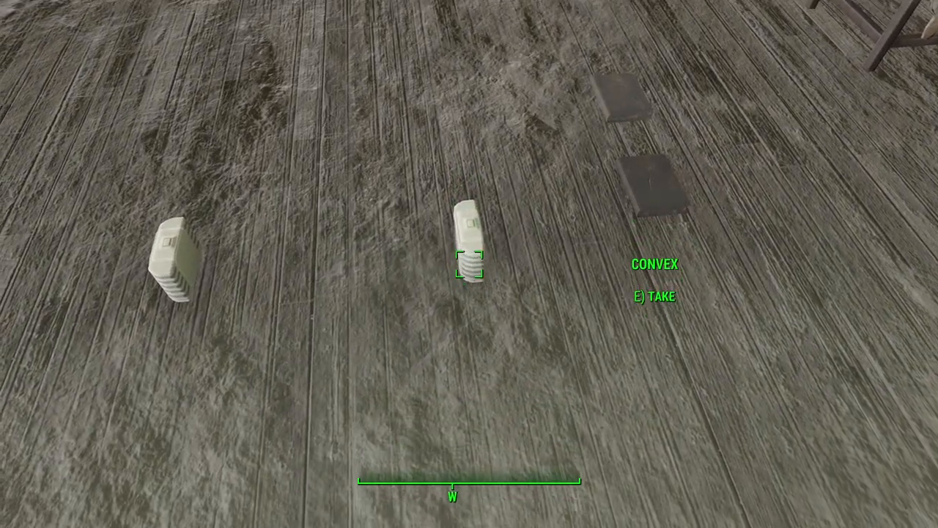
mouse_move(469, 264)
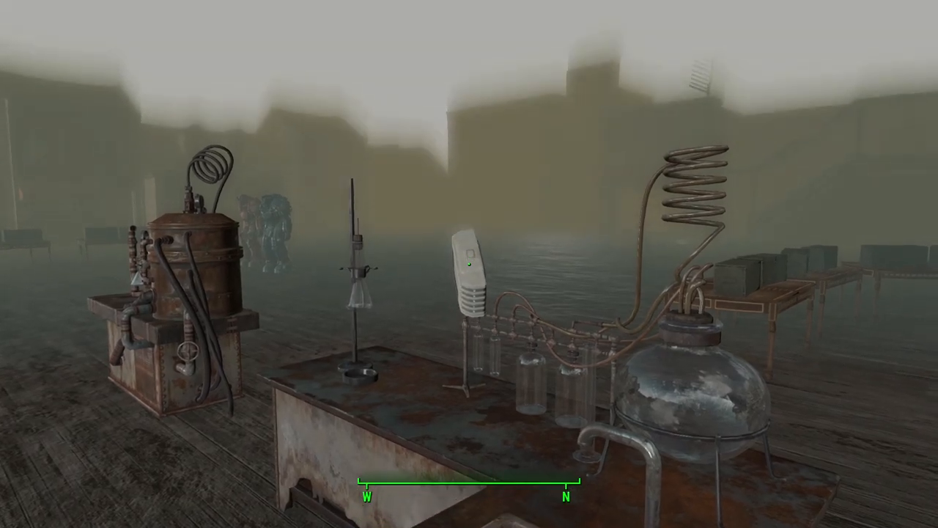
mouse_move(470, 264)
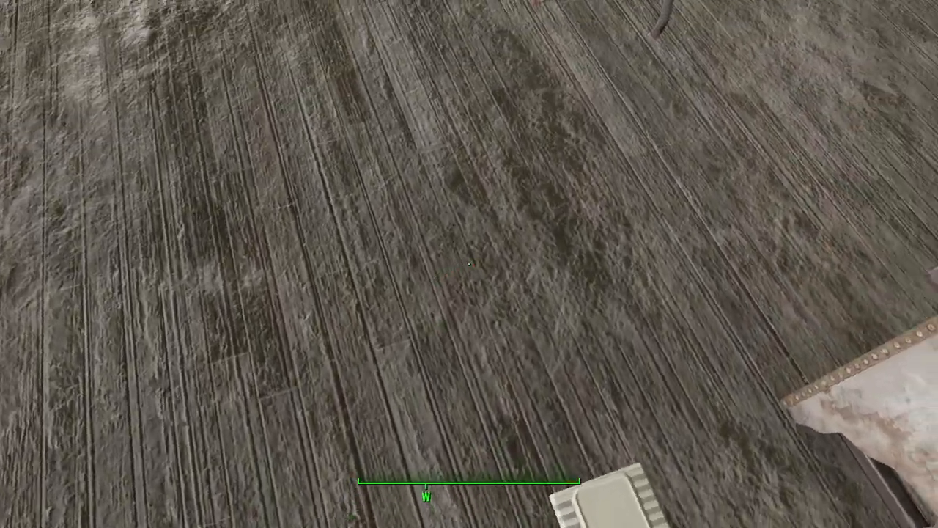
mouse_move(469, 264)
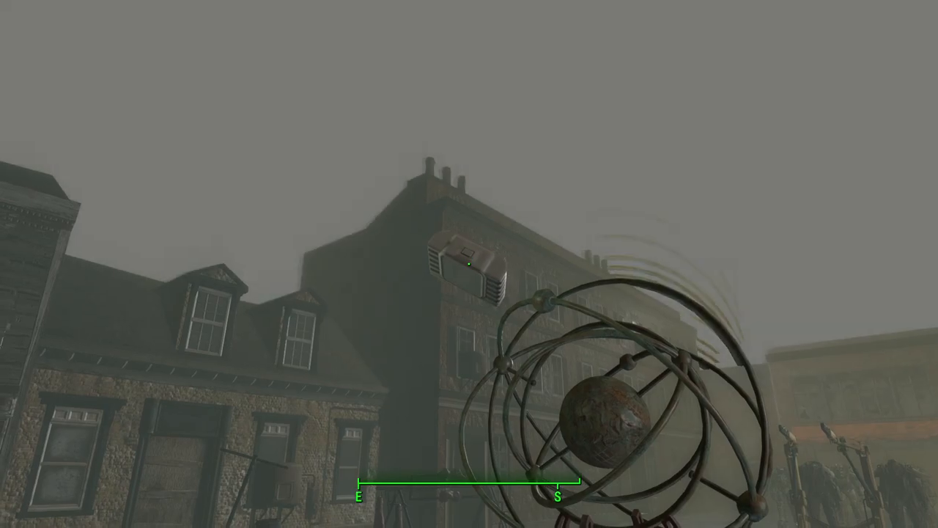
mouse_move(469, 264)
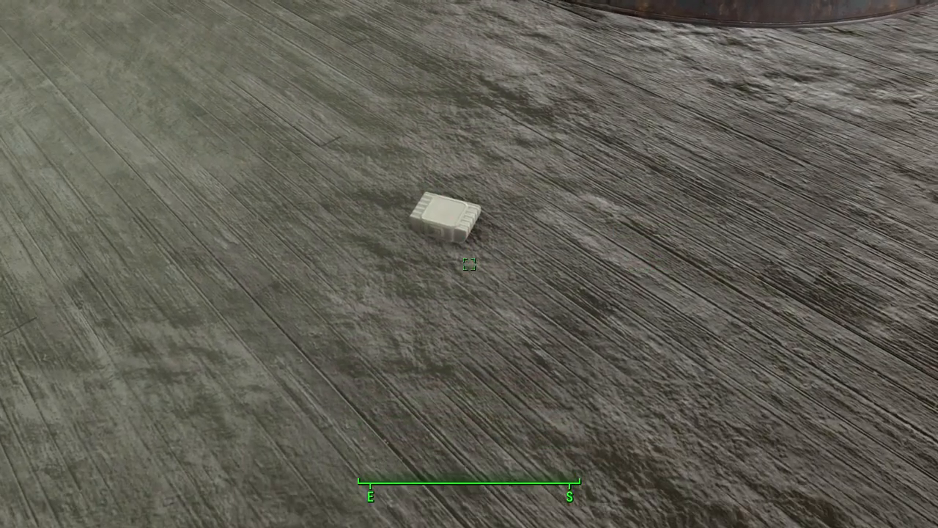
mouse_move(470, 264)
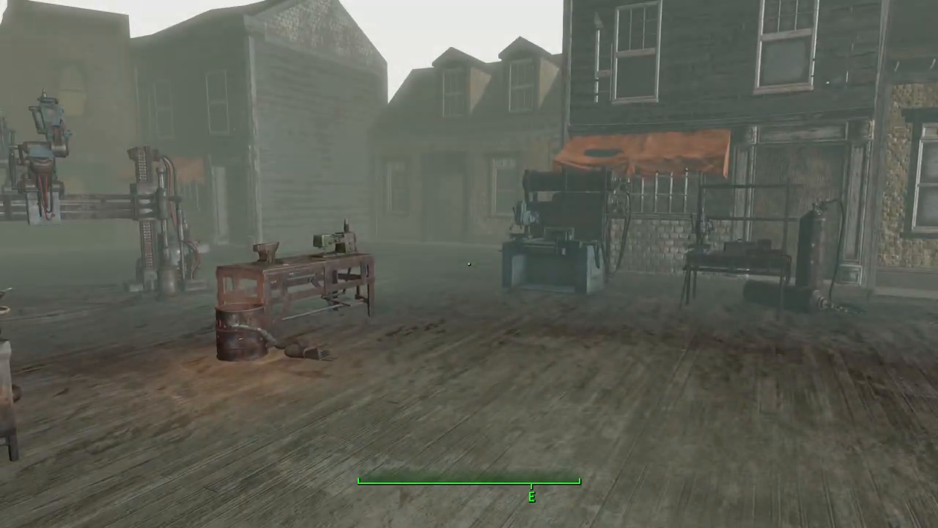
Step: Grab and throw each demo clock in-game to confirm its physics collision works
key(Tab)
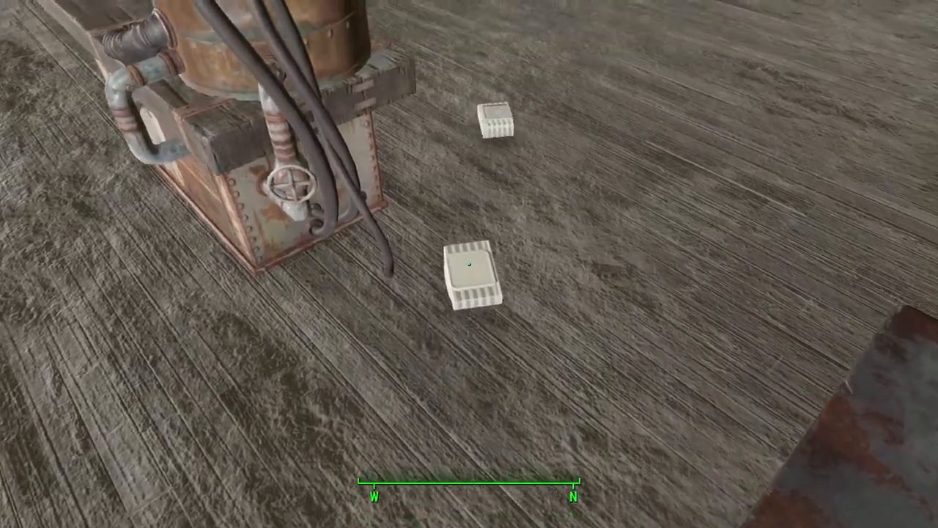
mouse_move(469, 264)
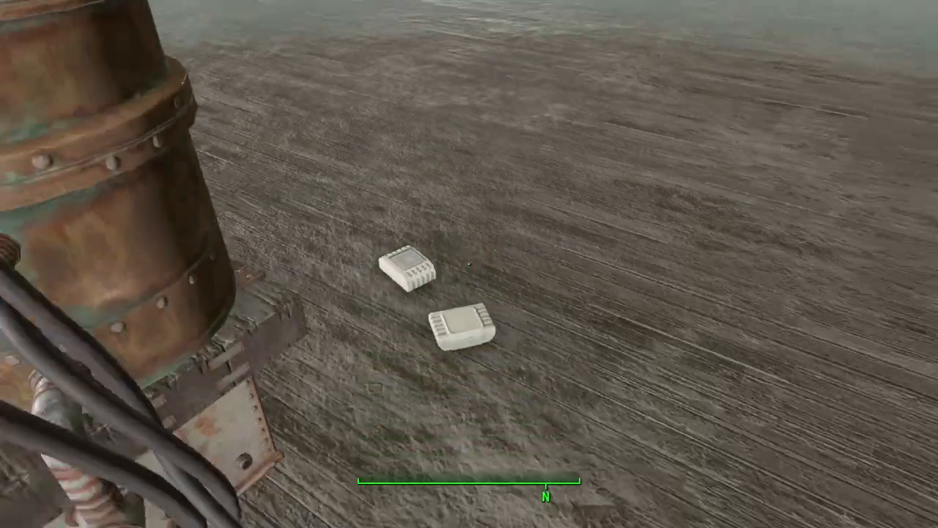
mouse_move(469, 264)
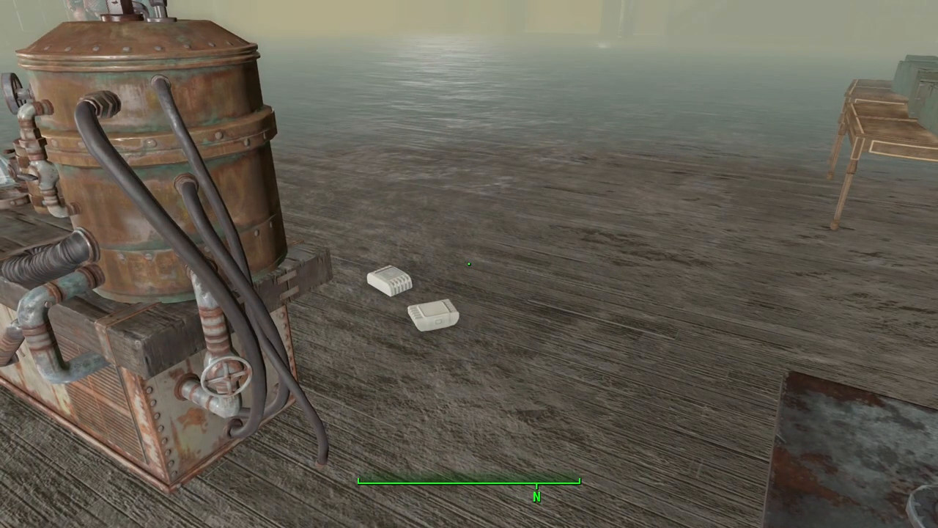